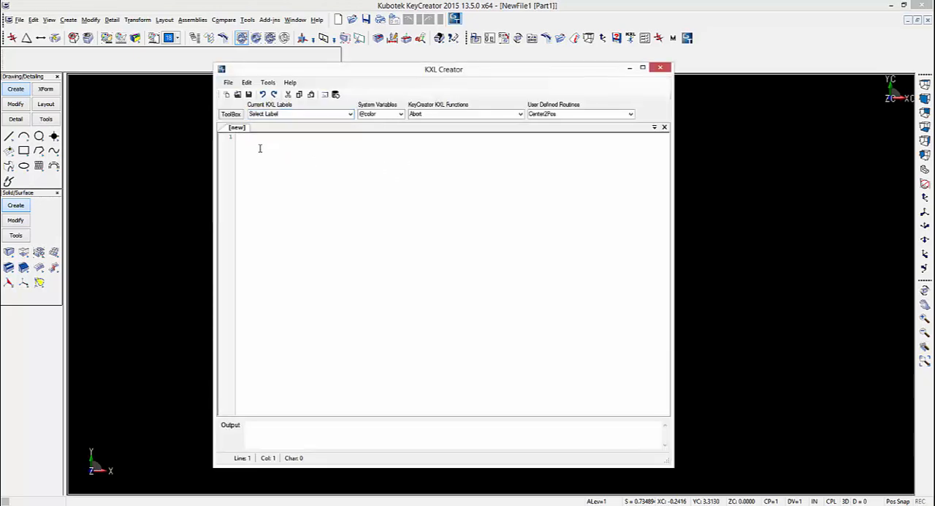
Step: Write a :Start label on line 1 followed by a Pause line displaying "Start Macro"
type(":")
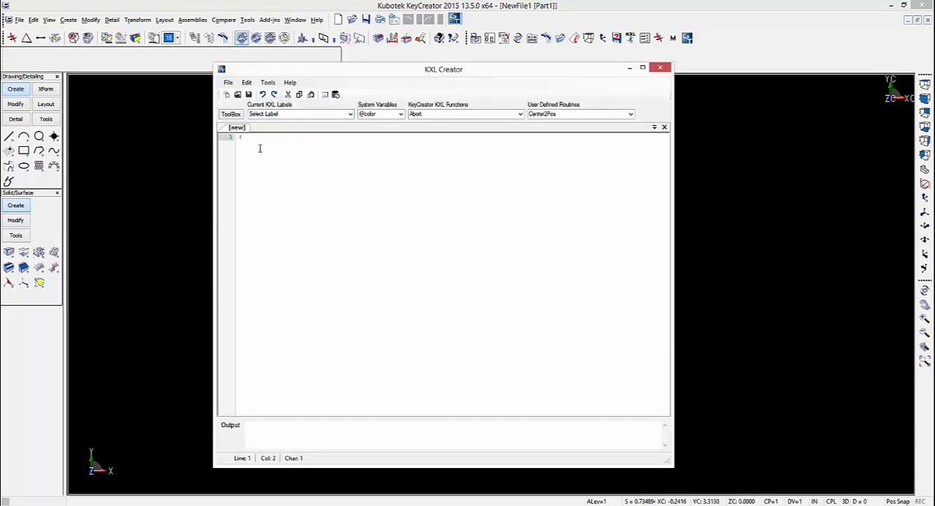
type("start")
type("Pause")
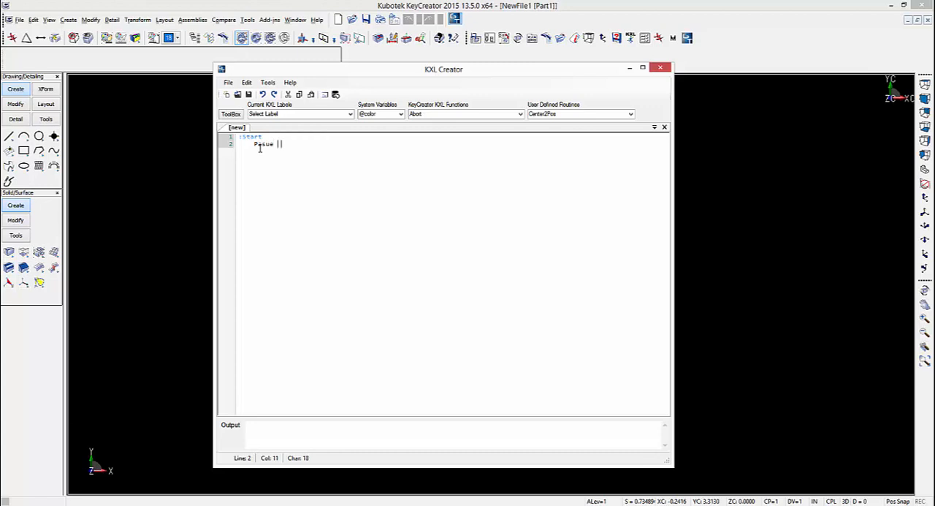
type("\"")
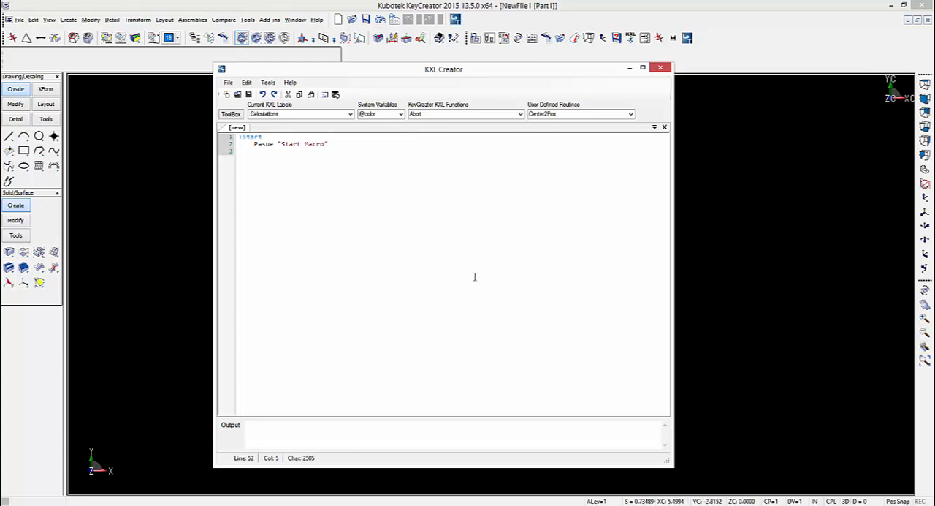
mouse_move(436, 254)
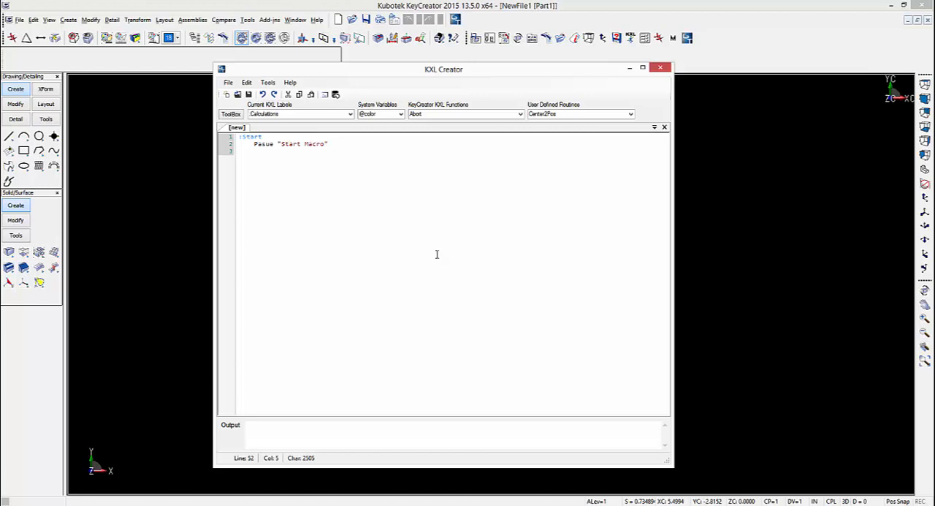
Step: Open Keyway.kxl from the KXL Creator folder and browse its Current KXL Labels
left_click(228, 82)
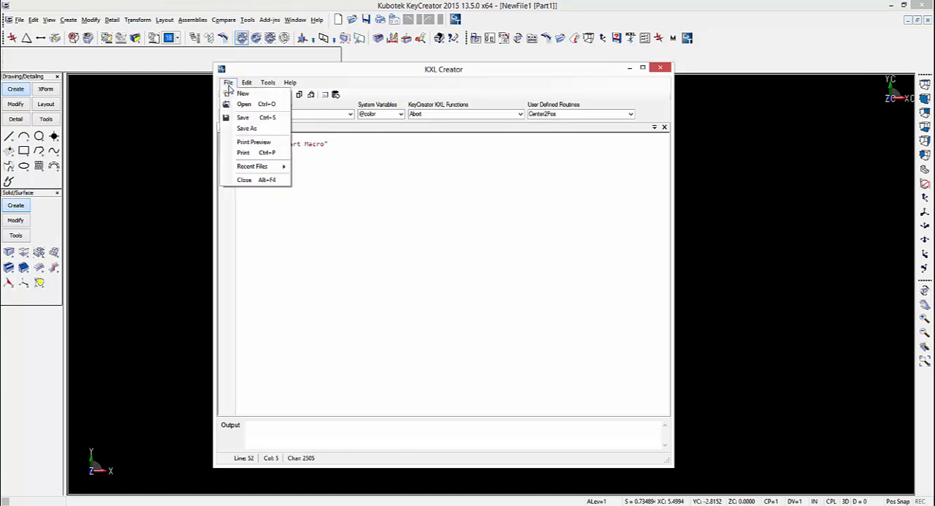
left_click(243, 104)
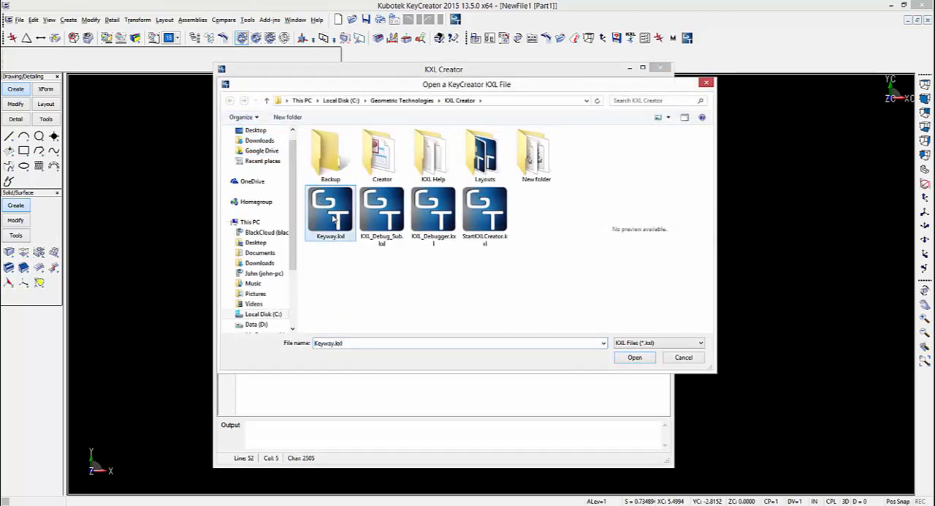
left_click(634, 358)
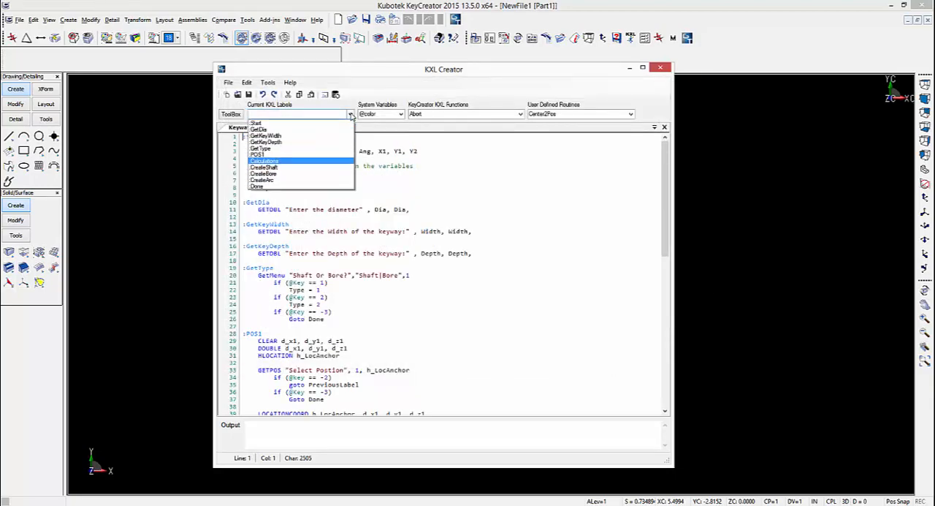
left_click(265, 161)
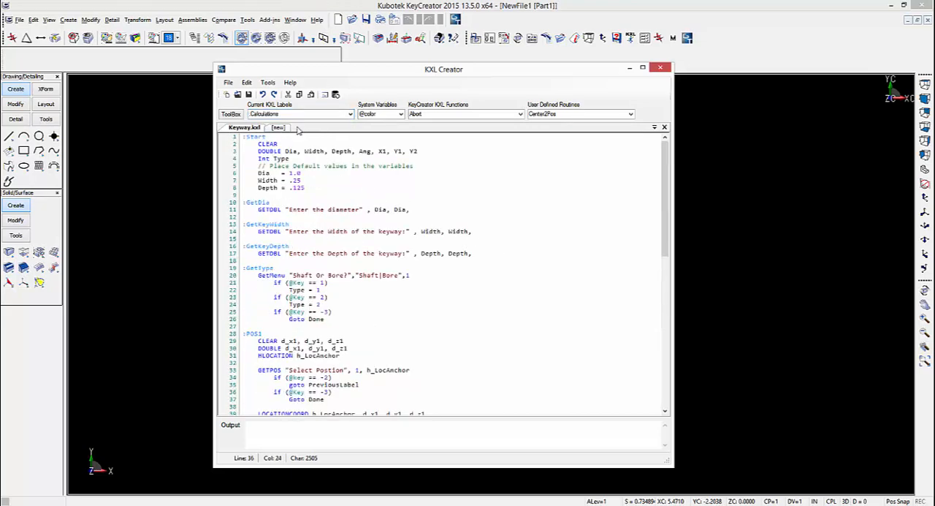
Step: Debug the Keyway macro (F5), answering diameter 1 and keyway width .37
left_click(268, 81)
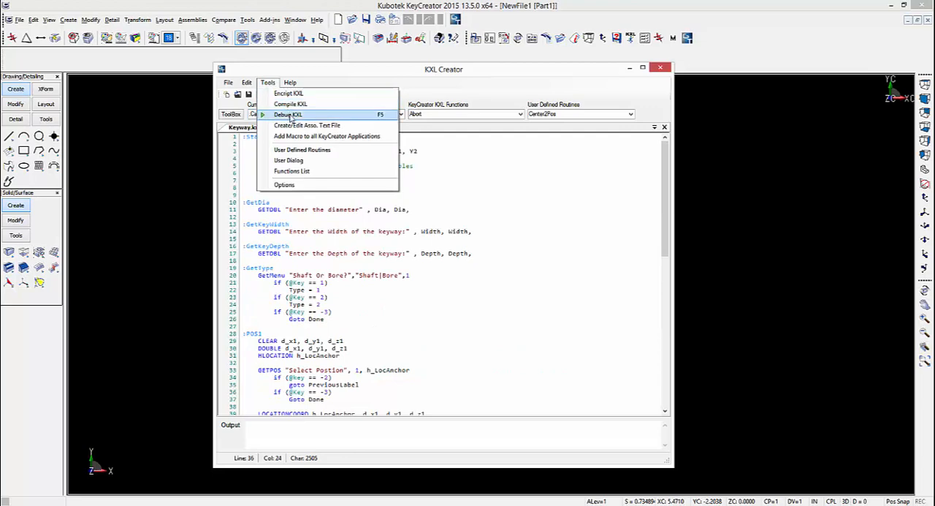
left_click(288, 114)
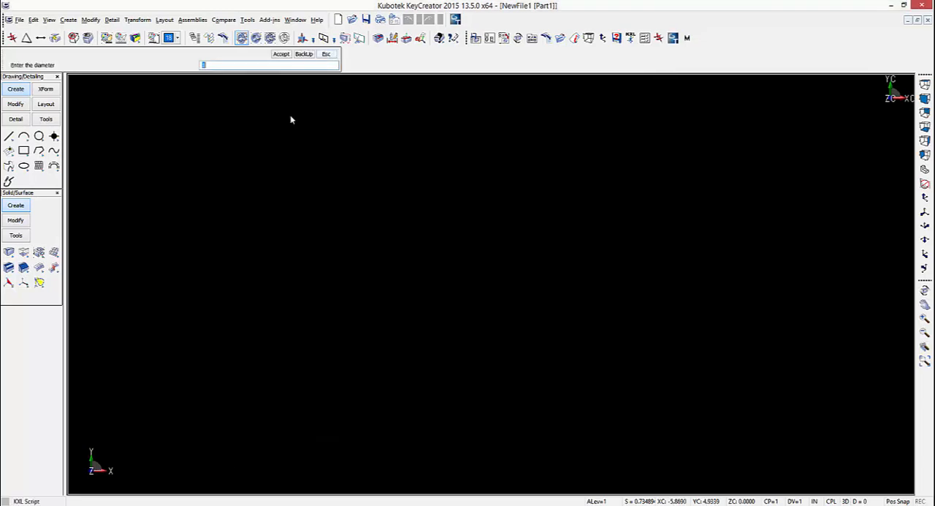
type("1")
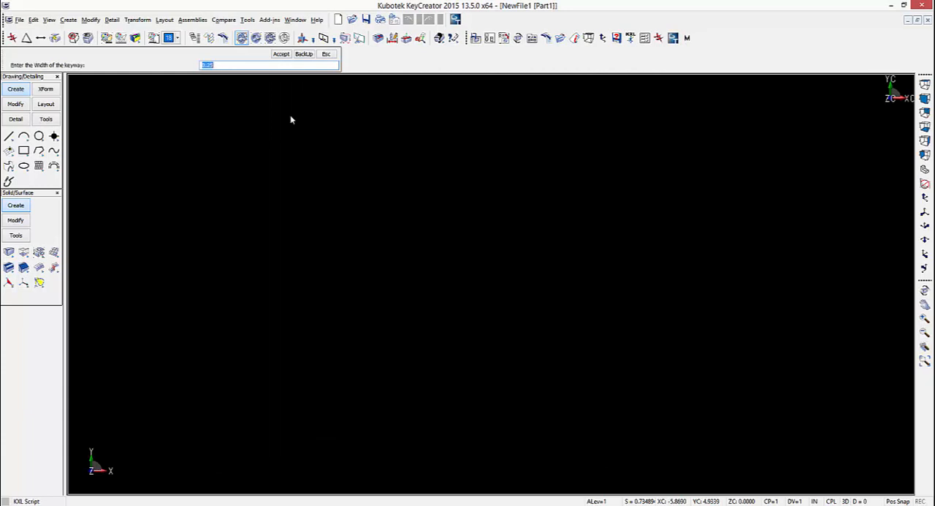
type(".37")
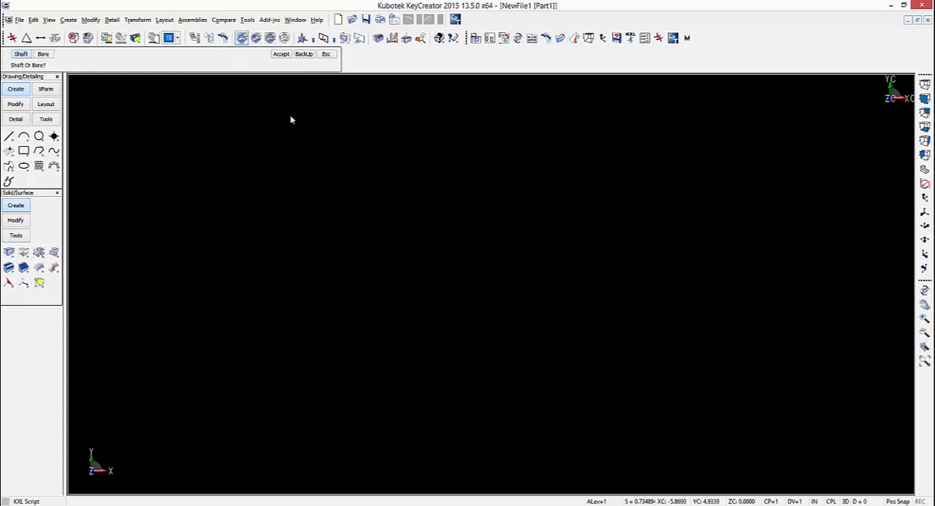
mouse_move(105, 86)
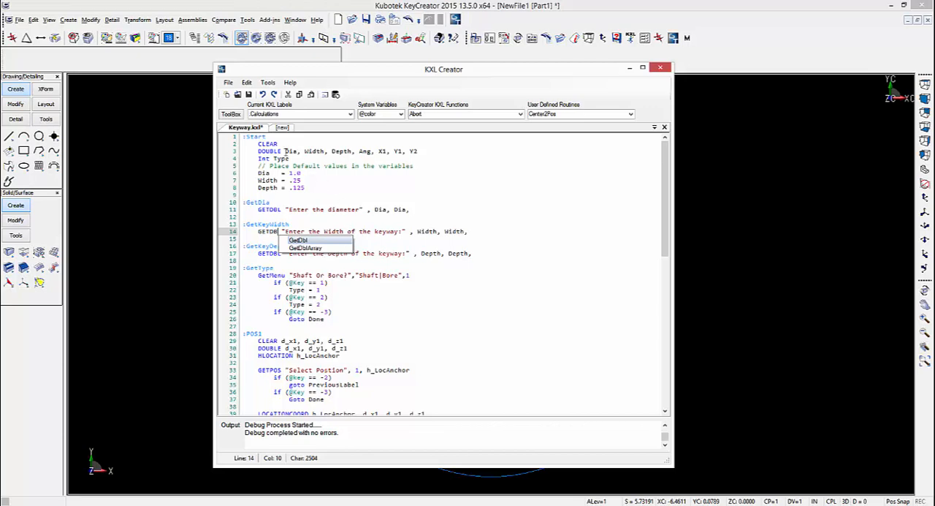
Step: Compile and run the Keyway macro, entering a .750 diameter at the prompt
left_click(267, 82)
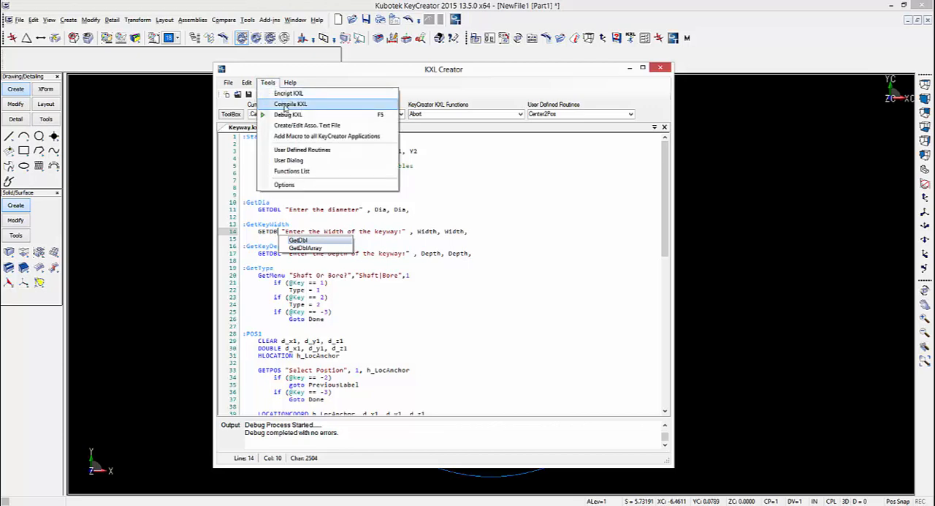
left_click(289, 104)
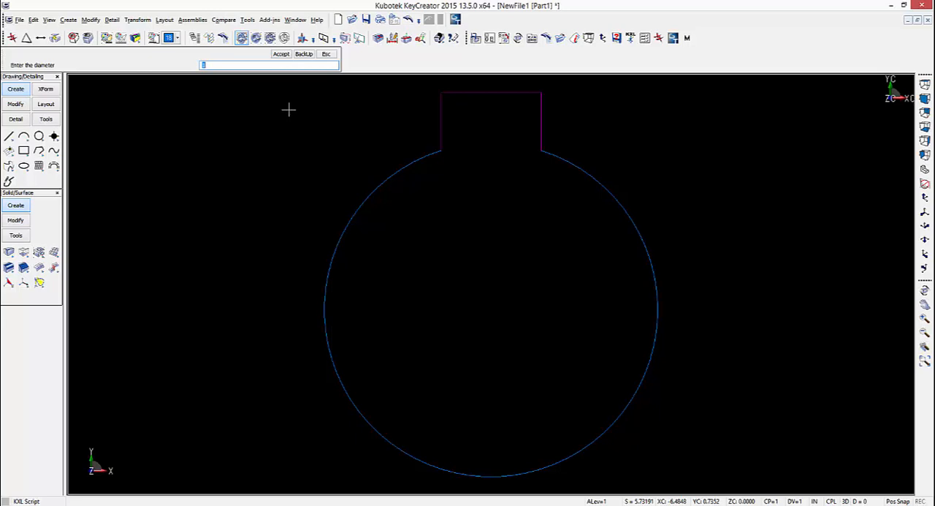
type(".750")
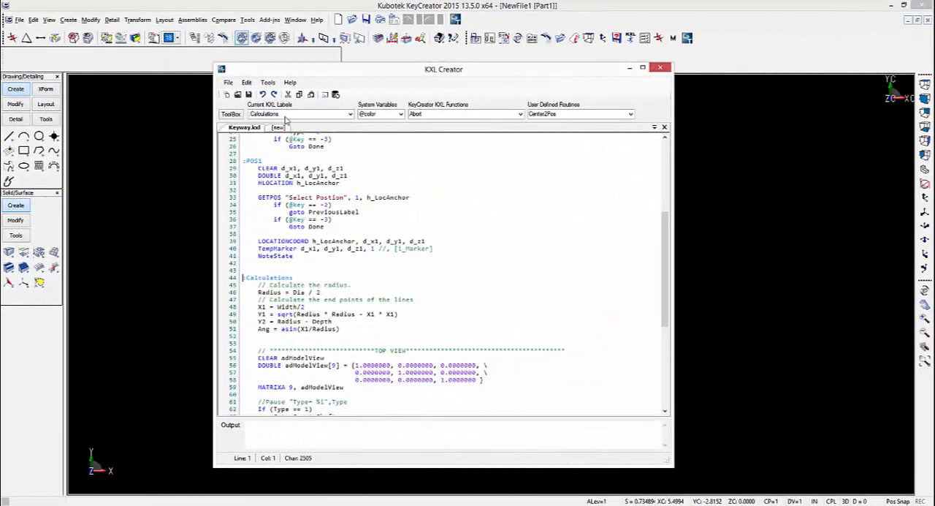
Step: Create the Keyway macro's associated text file from the Tools menu
left_click(267, 82)
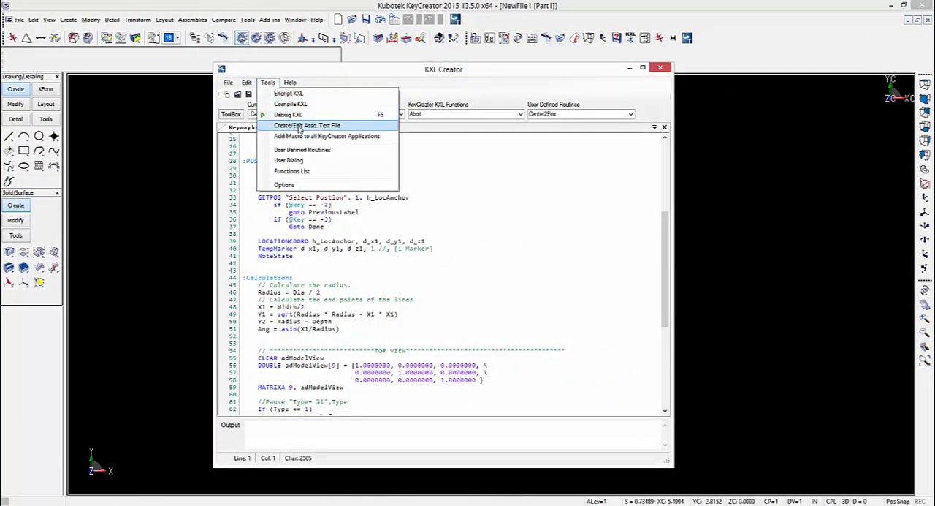
left_click(307, 126)
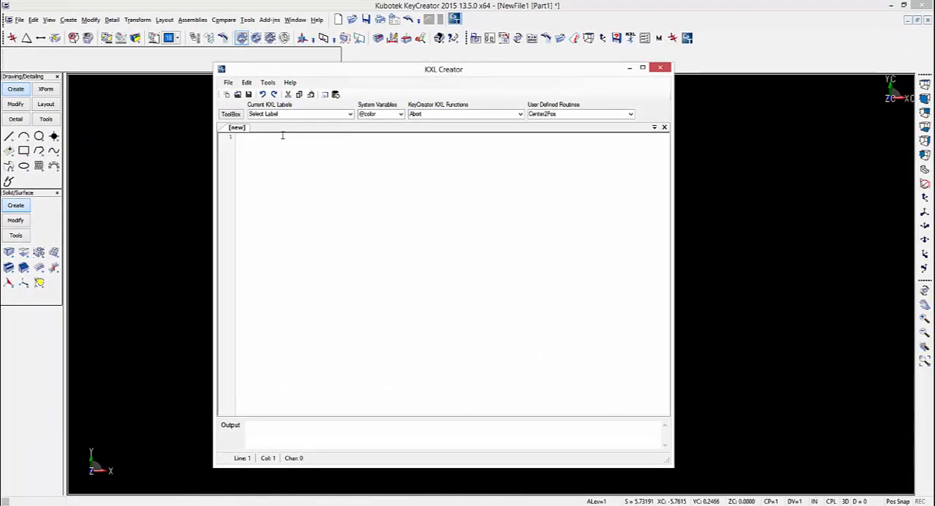
Step: Insert the Line function's required pseudocode from the Create-Geometry toolbox and begin typing Temp
left_click(231, 114)
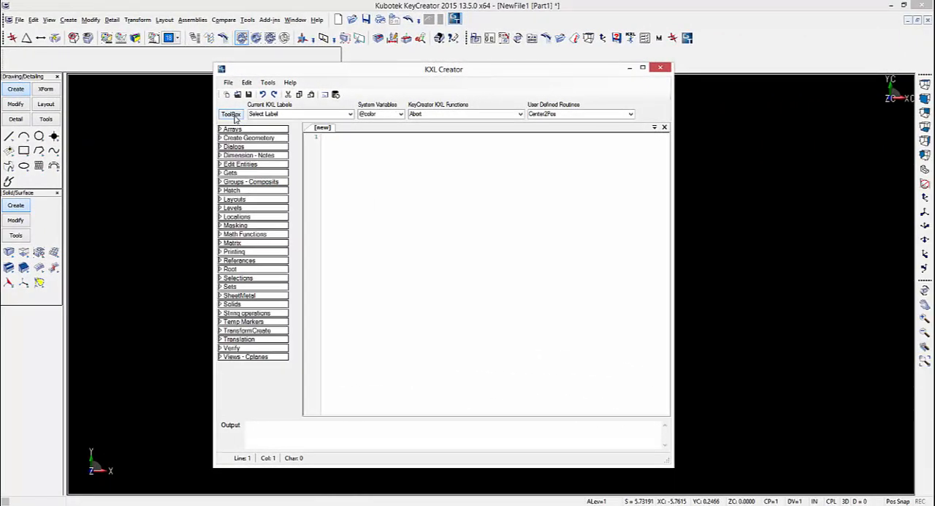
left_click(249, 137)
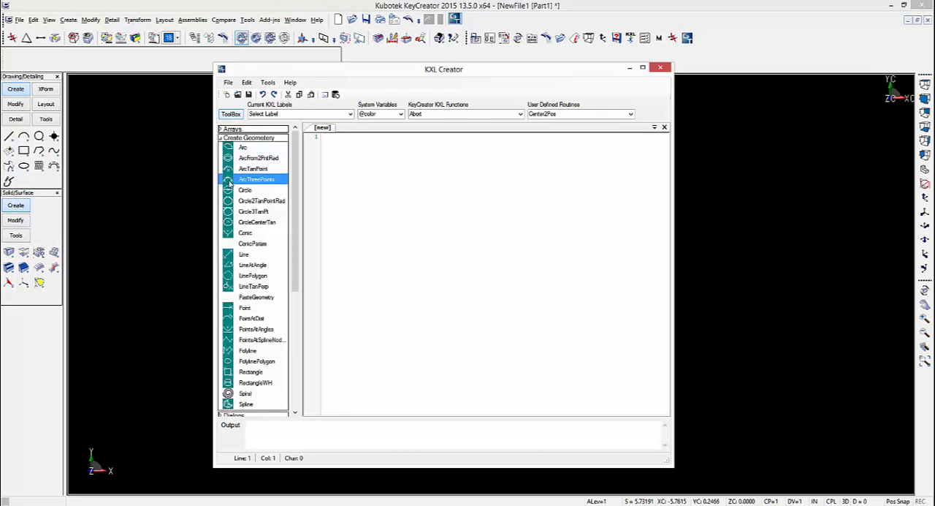
left_click(243, 254)
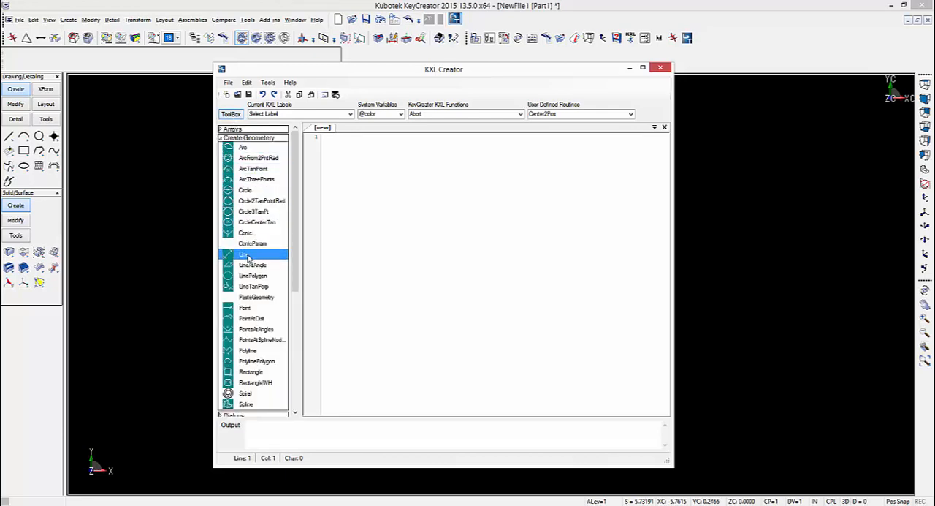
right_click(242, 255)
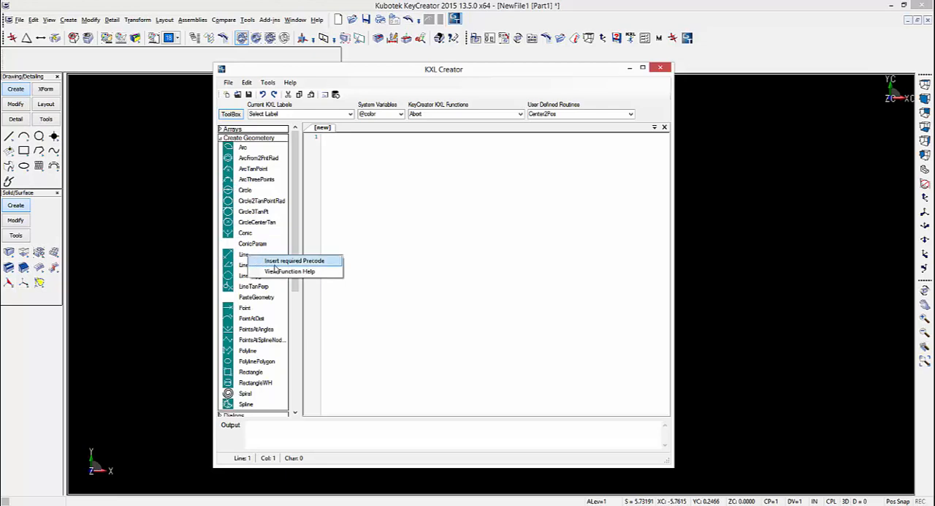
left_click(292, 260)
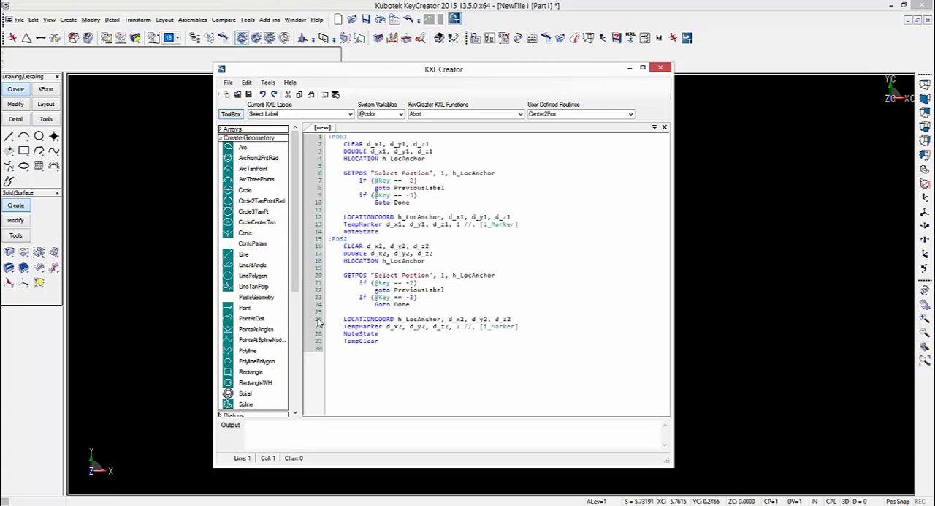
left_click(244, 254)
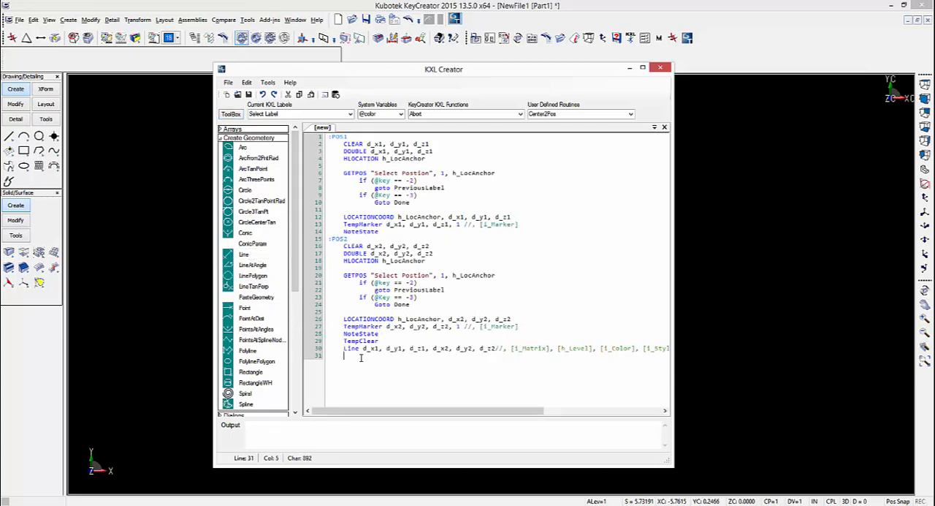
type("Temp")
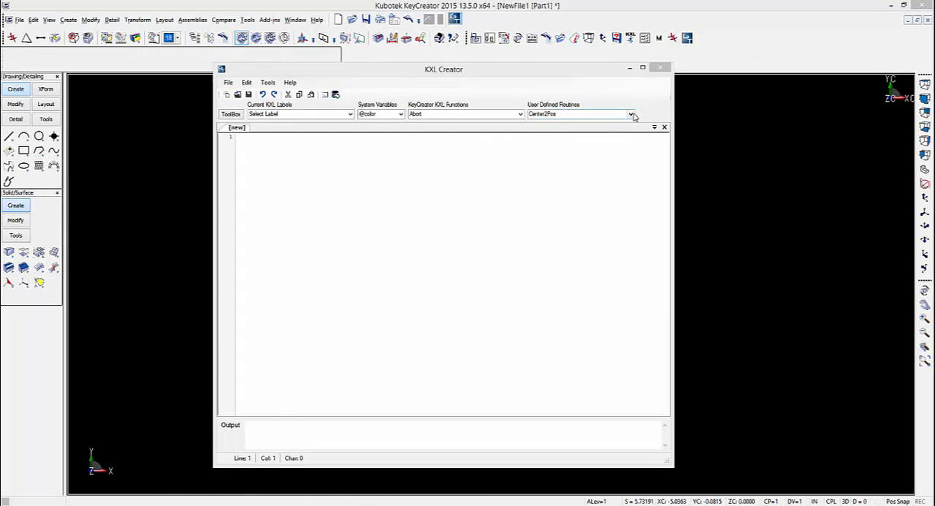
Step: Insert the Get PositionX2 routine from the User Defined Routines dropdown into the macro
left_click(631, 114)
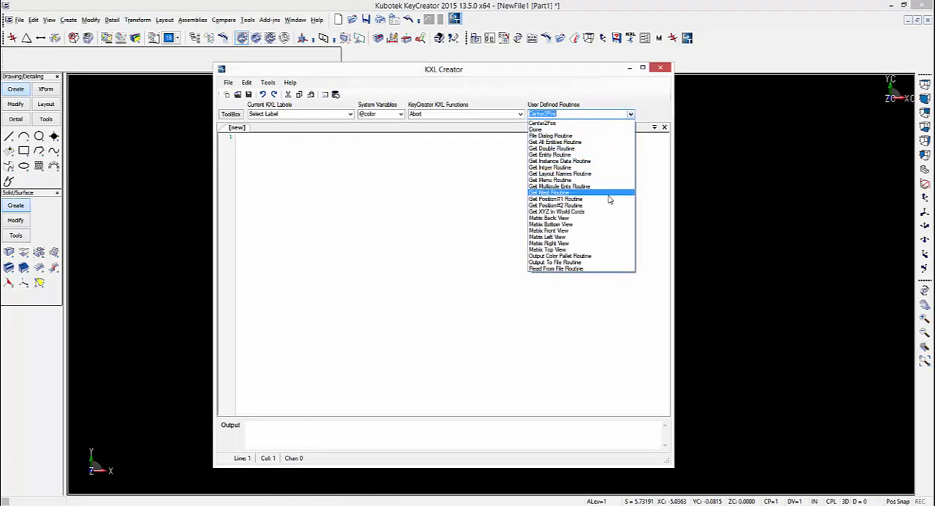
left_click(555, 199)
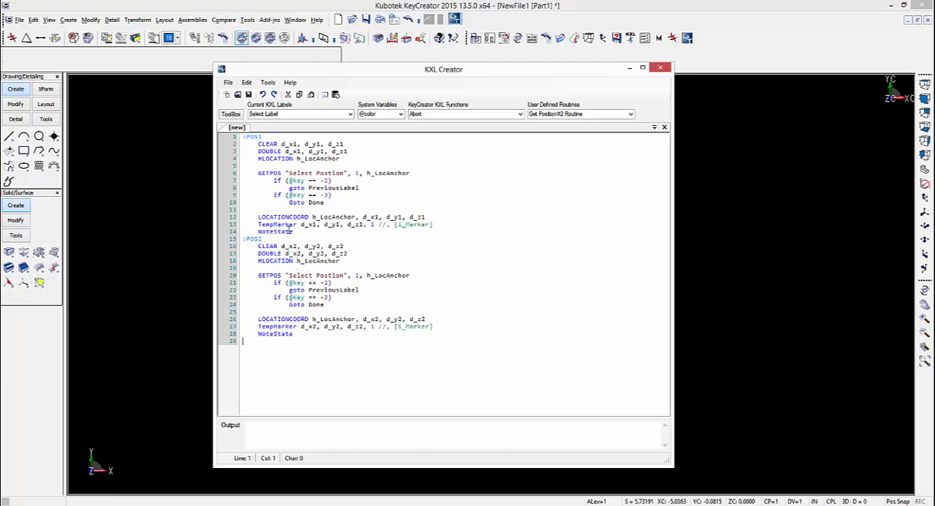
Step: Review a stored routine's code in the User Defined Routines manager, then close it
left_click(268, 82)
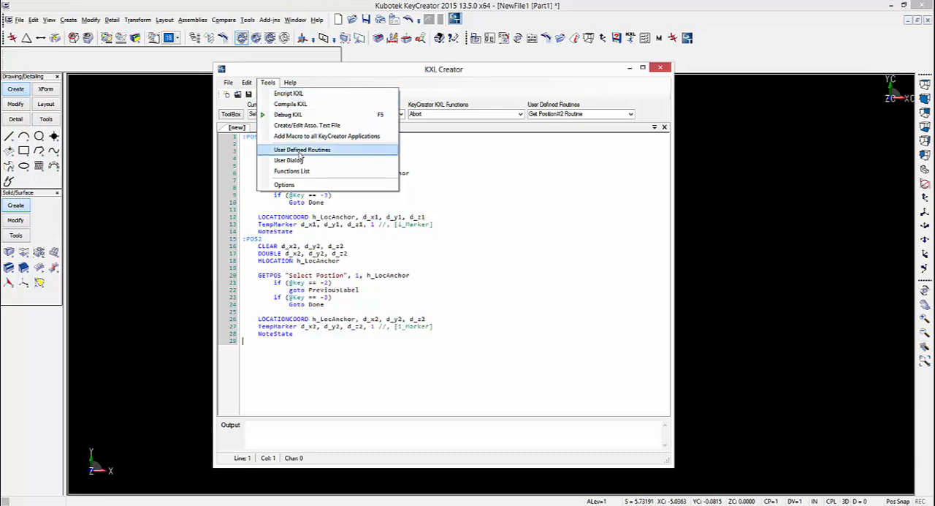
left_click(301, 149)
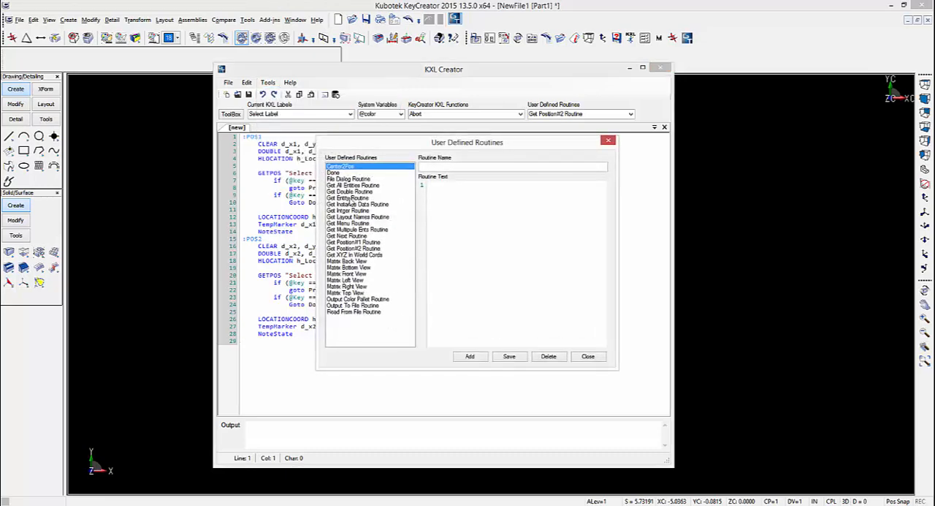
left_click(354, 243)
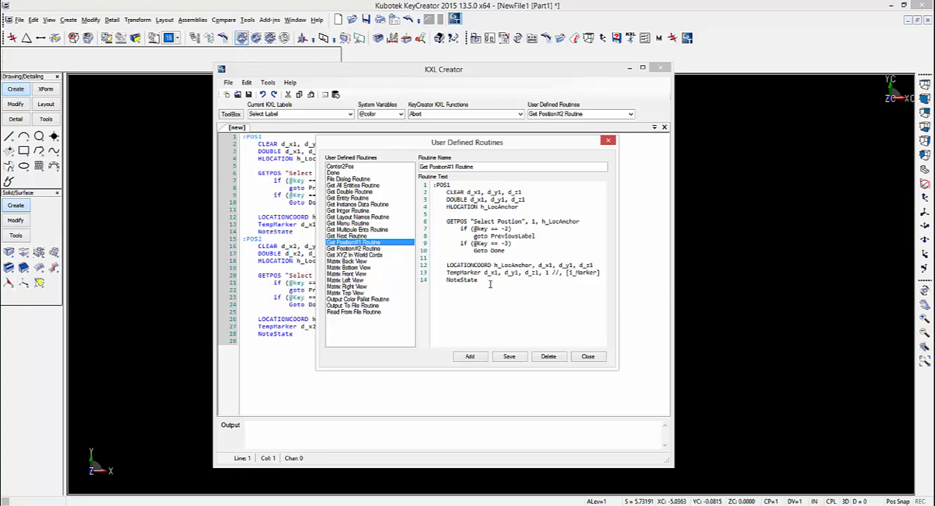
left_click(587, 356)
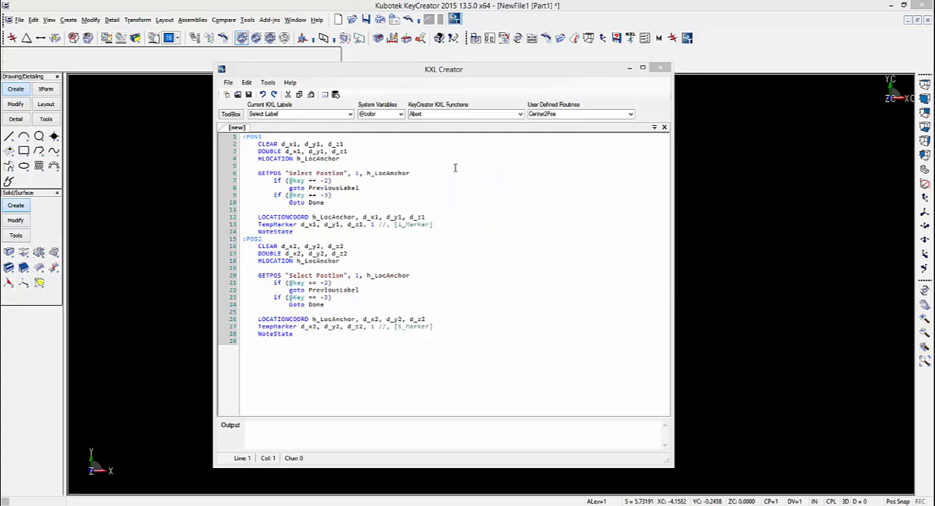
Step: Browse the KeyCreator help system's Advanced Customization topics, then close it
left_click(289, 82)
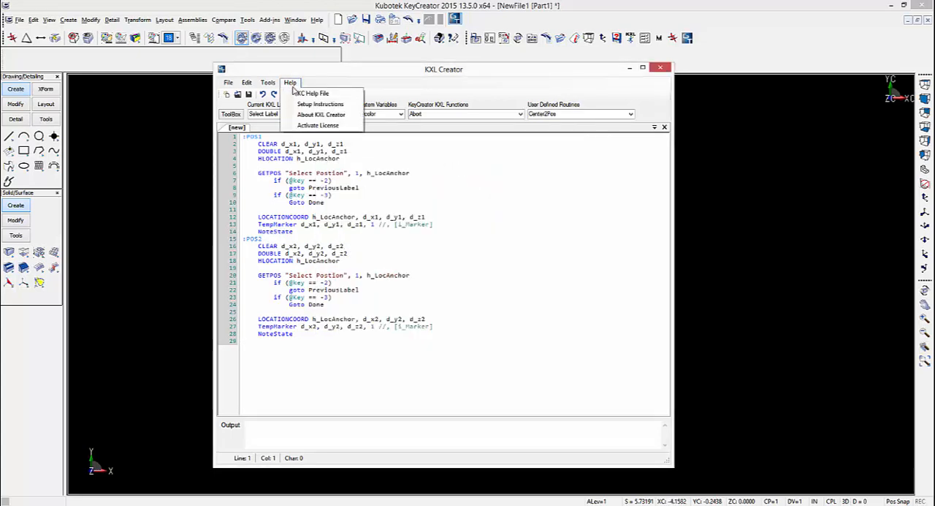
left_click(312, 93)
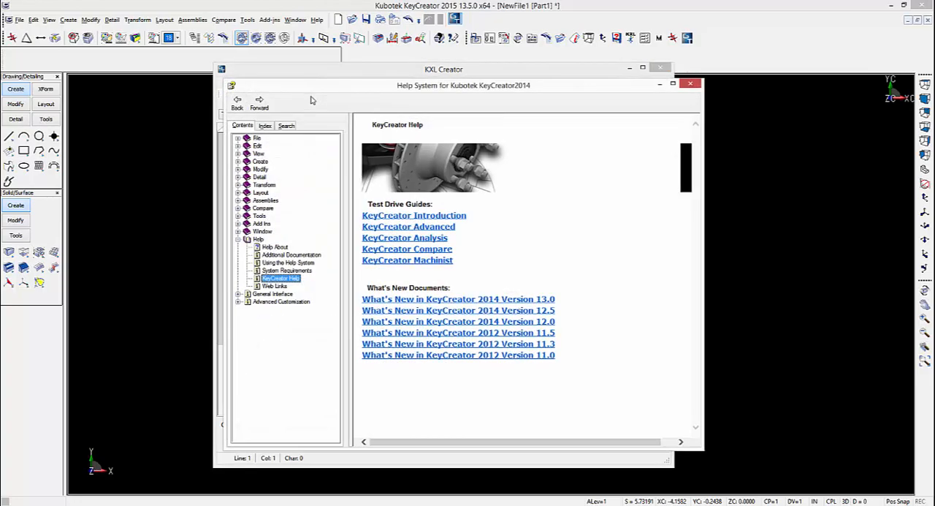
left_click(238, 302)
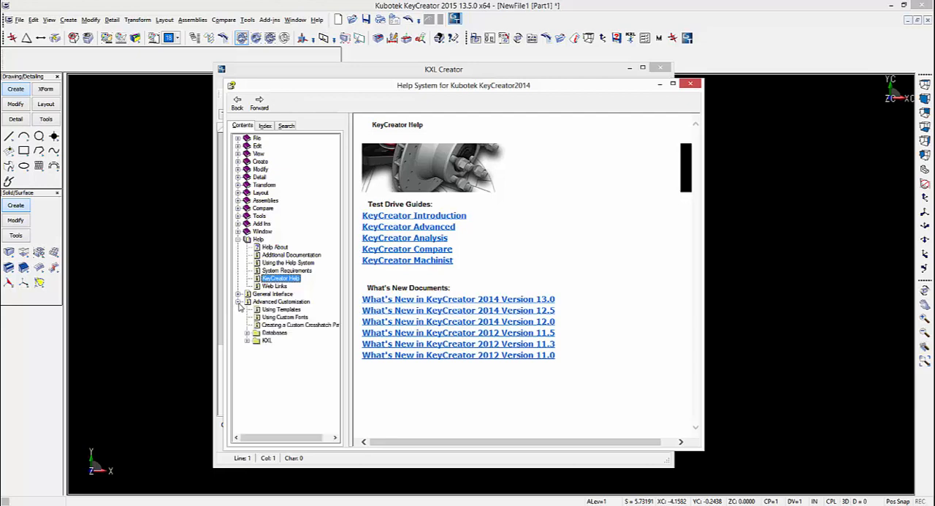
left_click(690, 83)
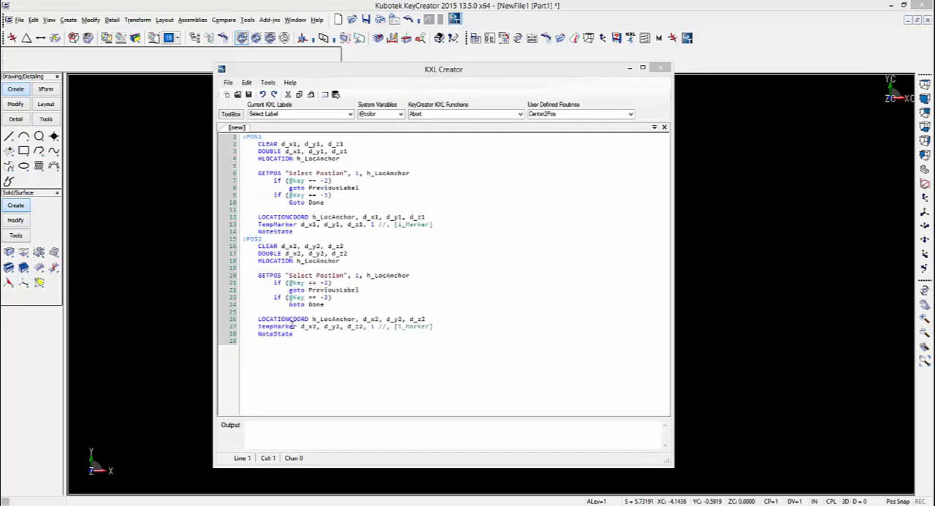
Step: Look up TempMarker in the functions reference via its Find in Help action
left_click(276, 326)
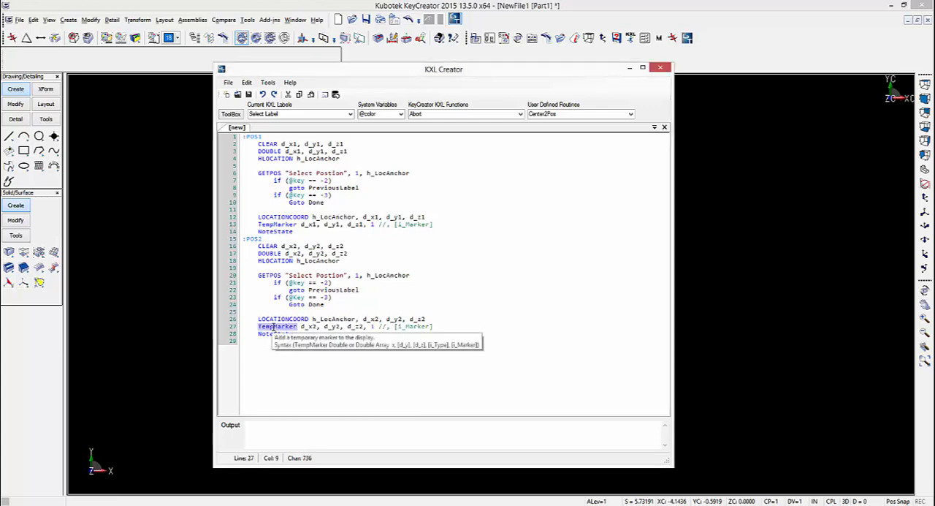
right_click(276, 326)
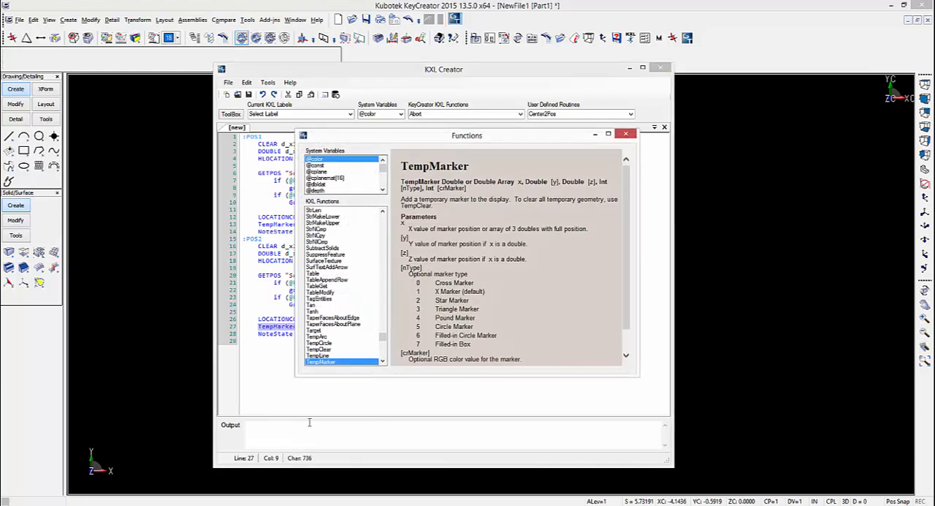
mouse_move(348, 308)
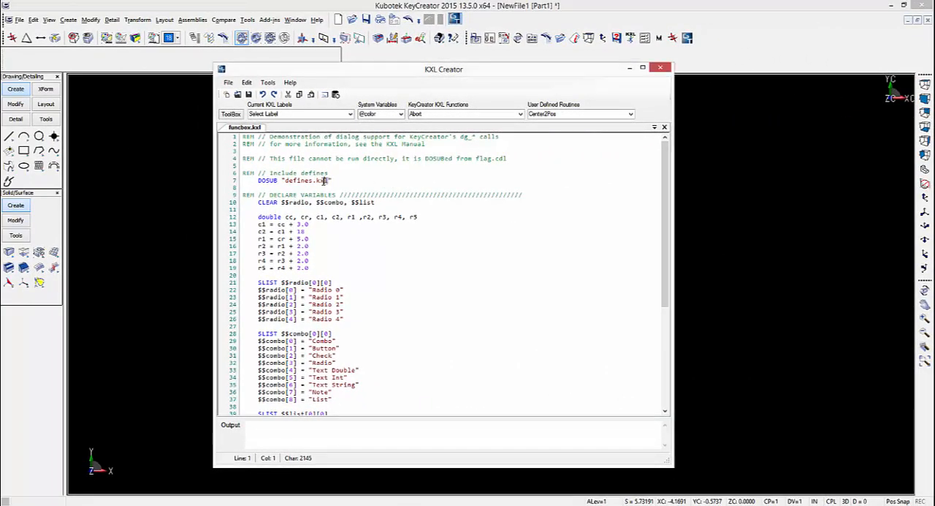
Step: Open the included Defines.kxl file from the INCLUDE line in a new tab
double_click(305, 180)
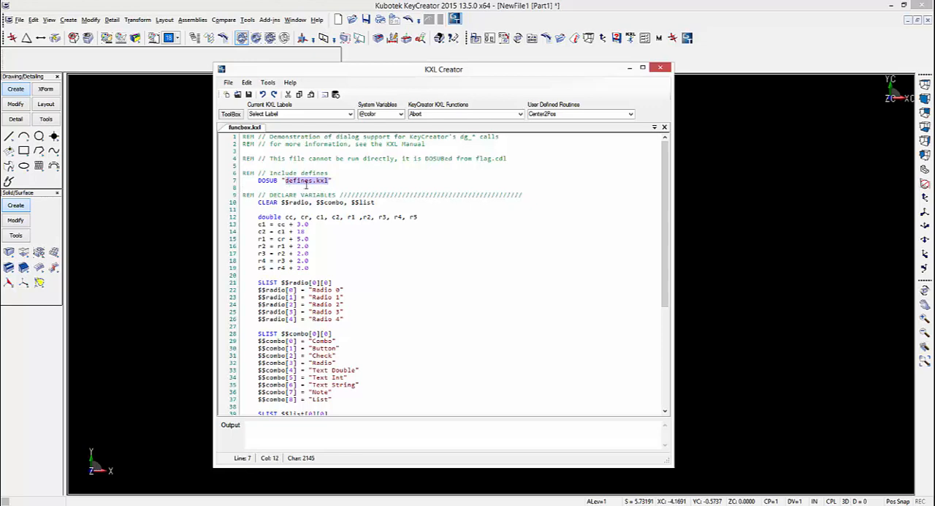
right_click(304, 179)
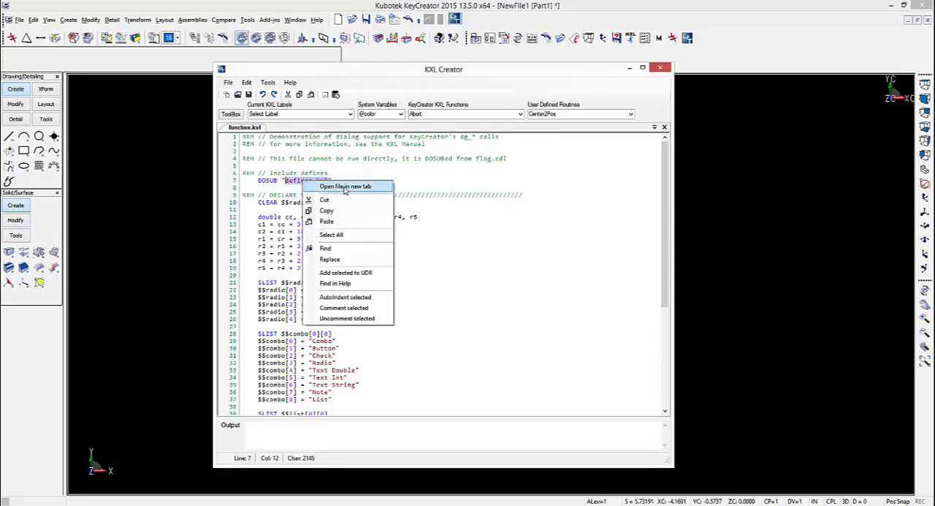
left_click(345, 185)
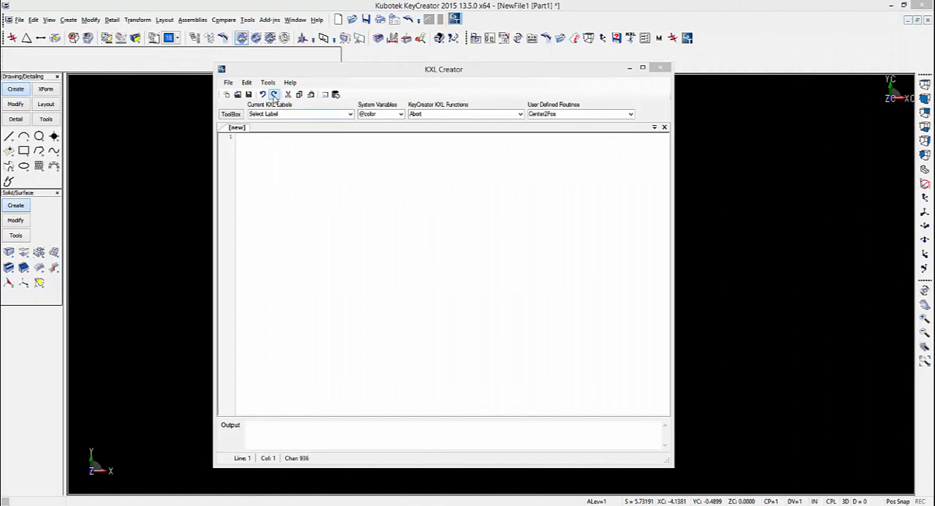
Step: Start a user dialog and move Button1 down toward the form's middle
left_click(267, 82)
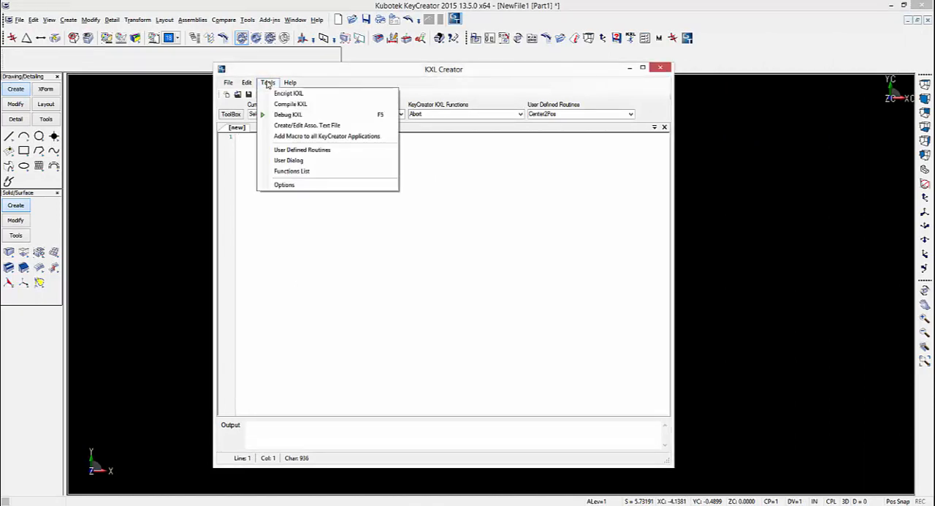
left_click(290, 161)
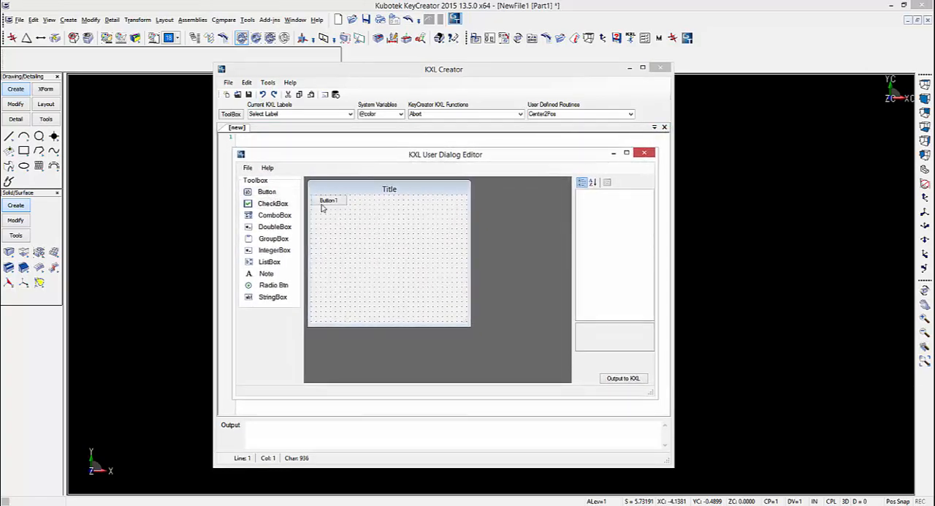
left_click_drag(327, 198, 406, 238)
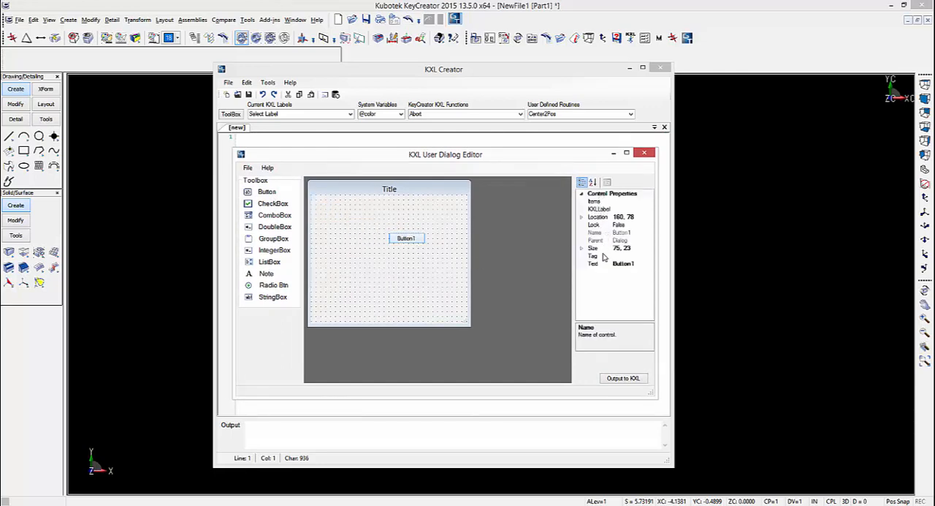
mouse_move(274, 214)
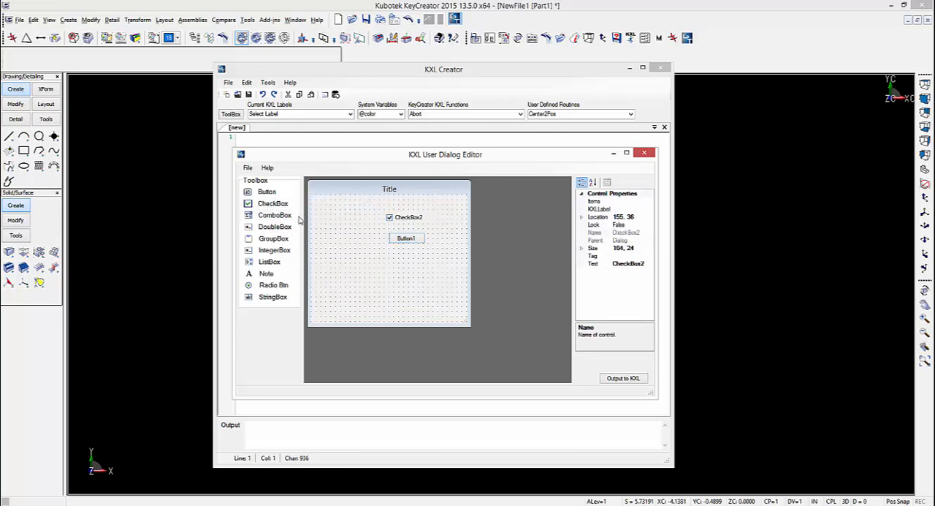
Step: Add check boxes, a list box and a combo box to the dialog from the Toolbox
left_click(272, 203)
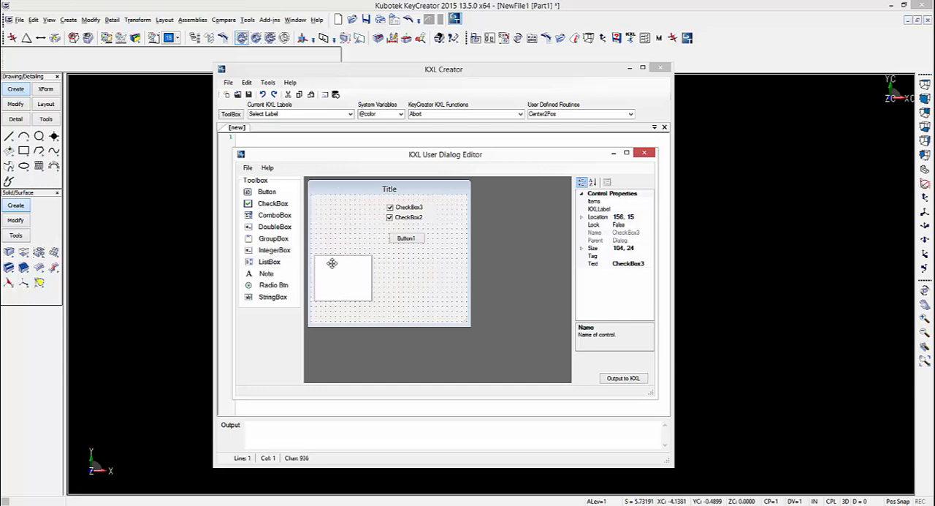
left_click(269, 261)
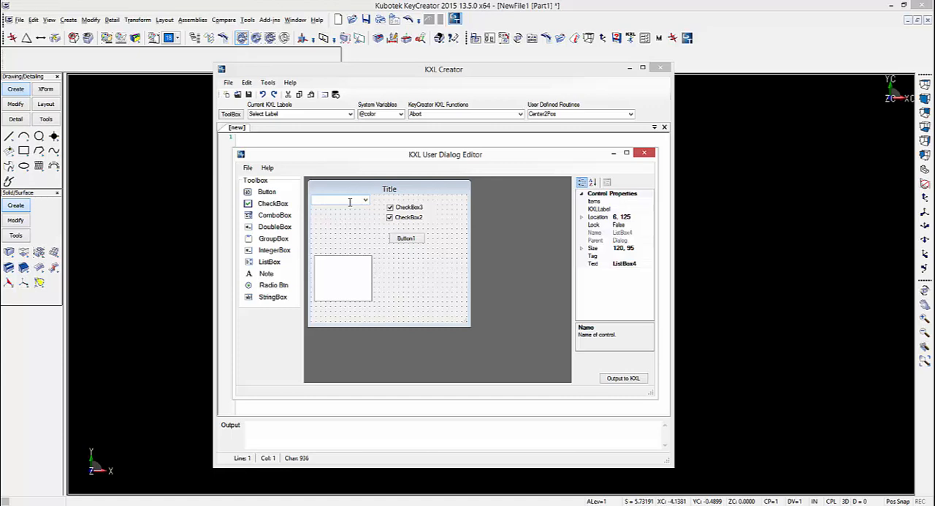
left_click(248, 166)
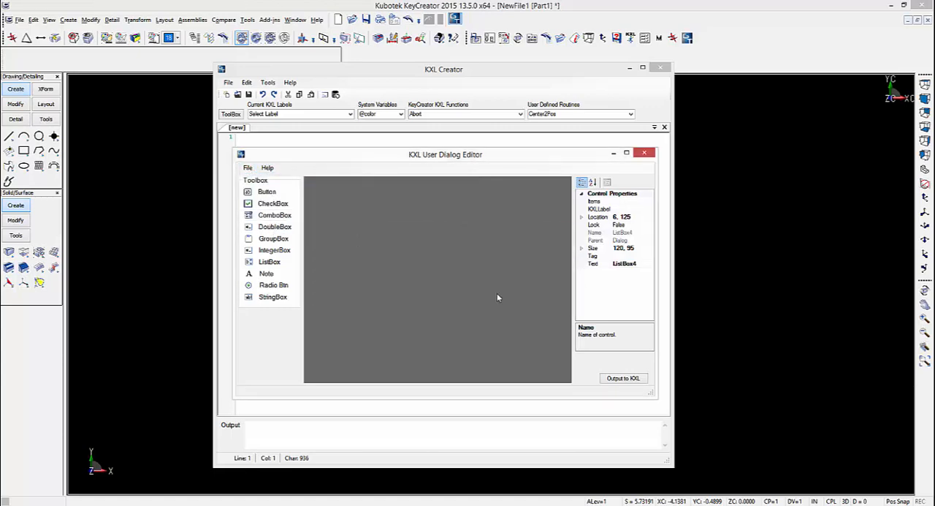
Step: Load a sample dialog without saving the current one and edit its list box's Items collection
left_click(643, 152)
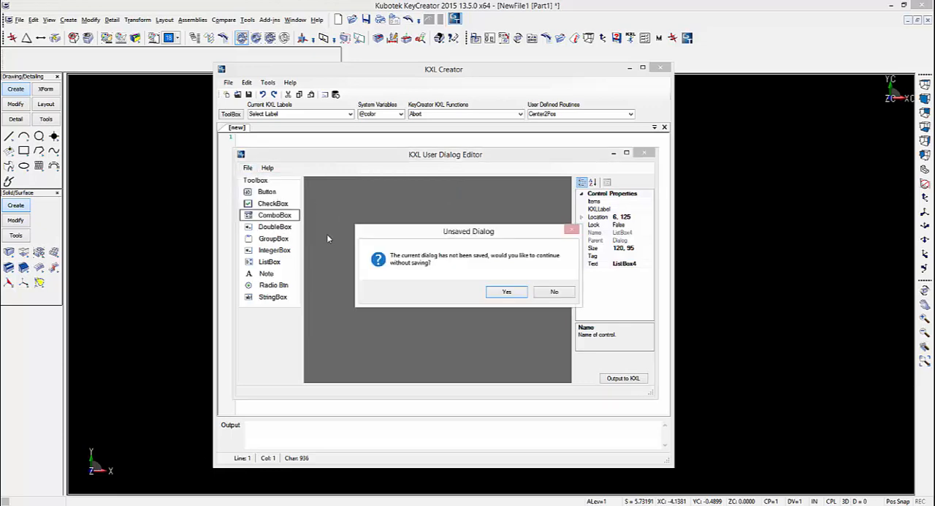
left_click(506, 293)
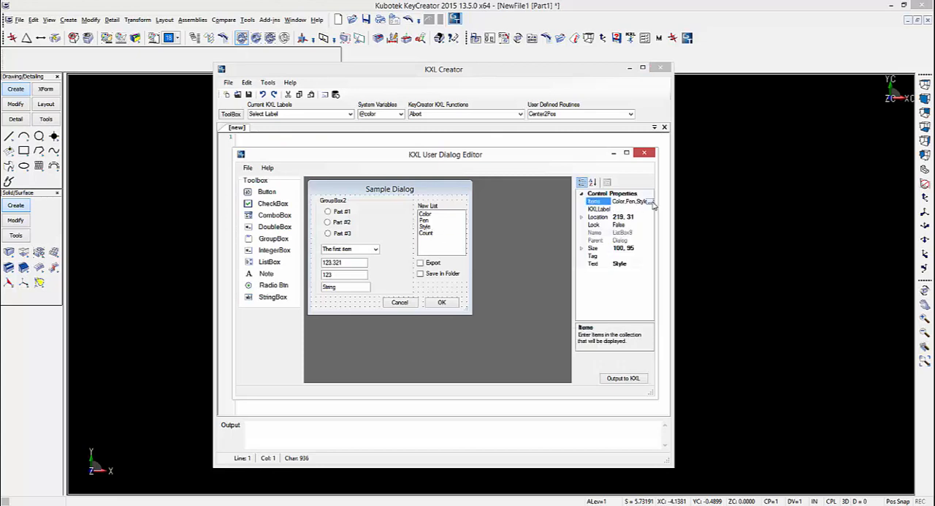
left_click(651, 202)
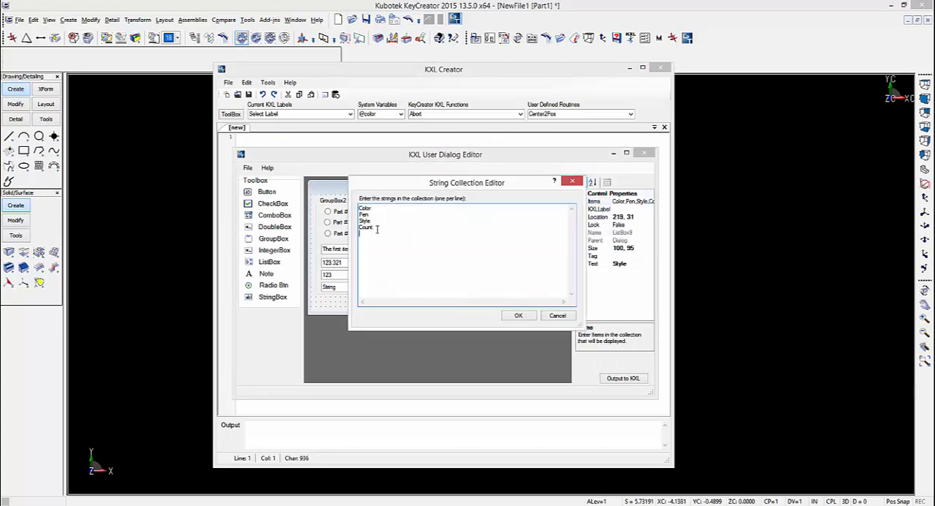
left_click(518, 314)
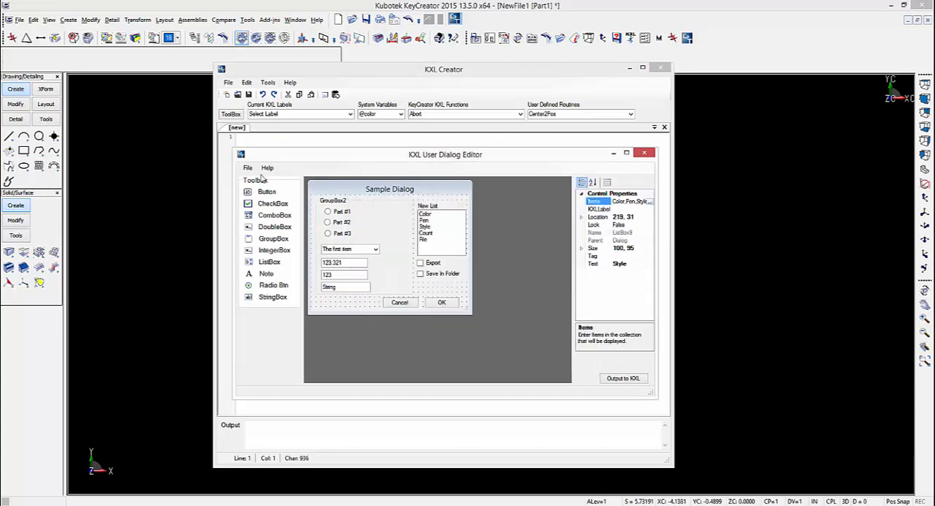
mouse_move(316, 163)
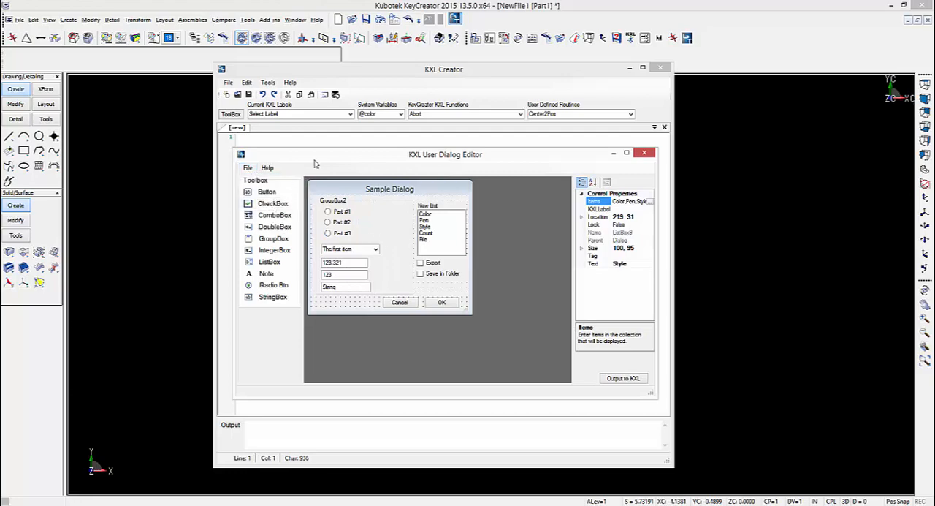
Step: Close the sample dialog to return to the Keyway macro code
left_click(248, 167)
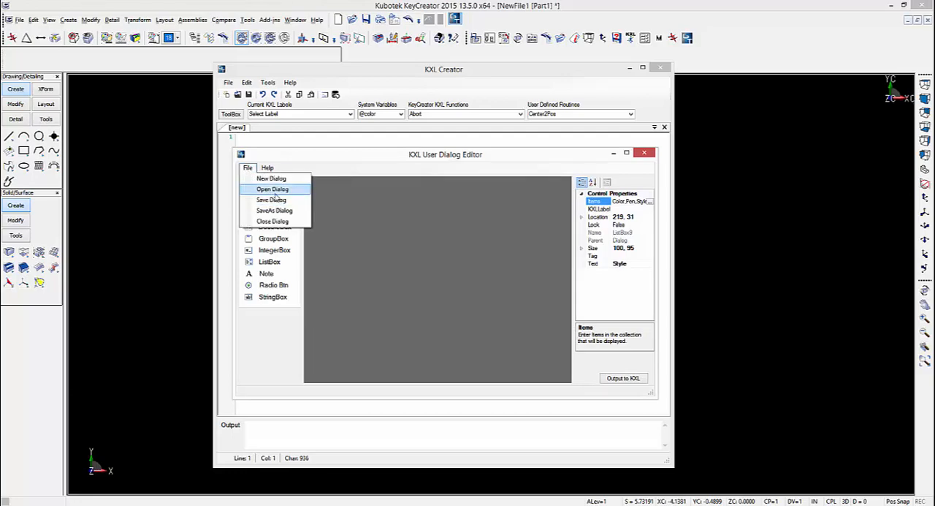
left_click(271, 189)
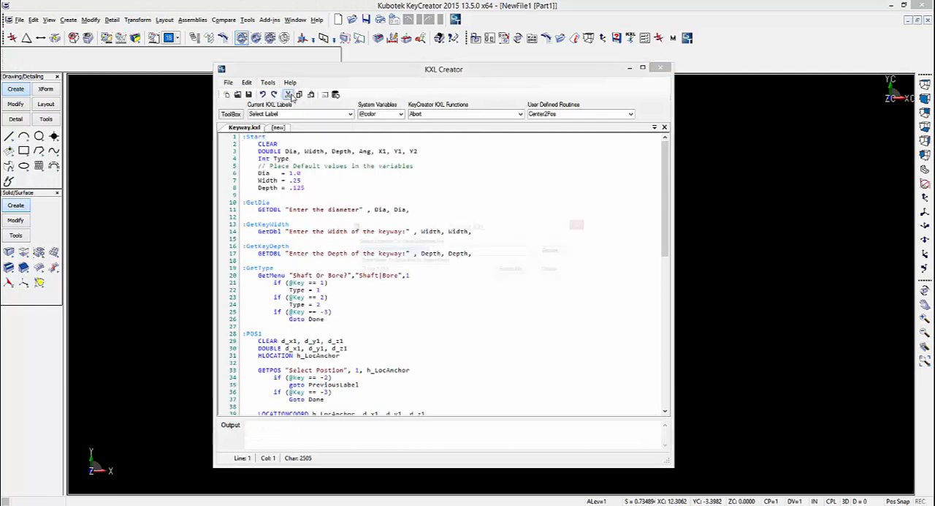
Step: Encrypt the Keyway macro as KeyWay4-13-2015 and highlight the output confirming the created files
left_click(288, 95)
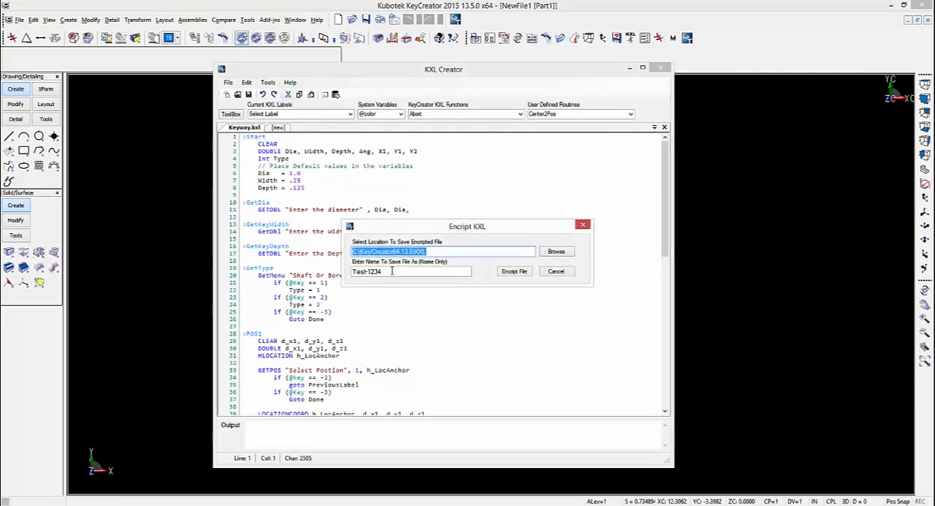
left_click(411, 272)
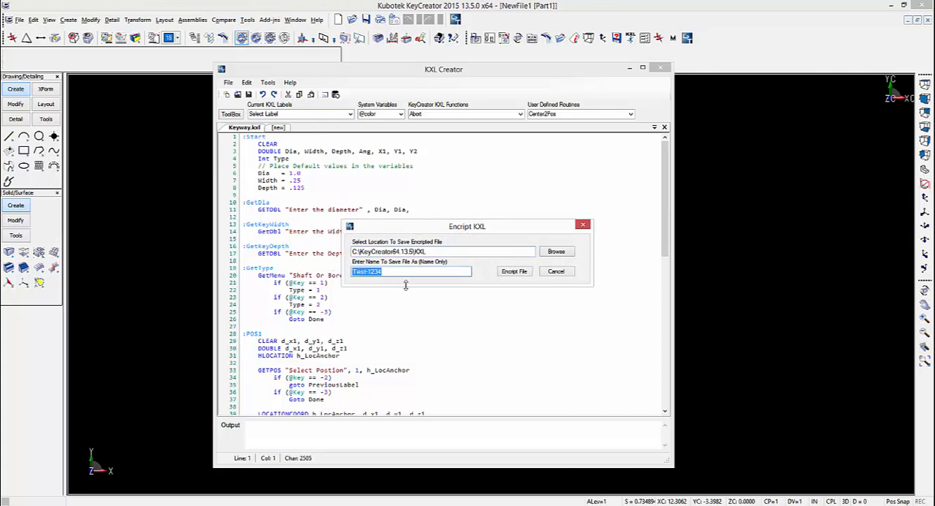
type("KeyWay")
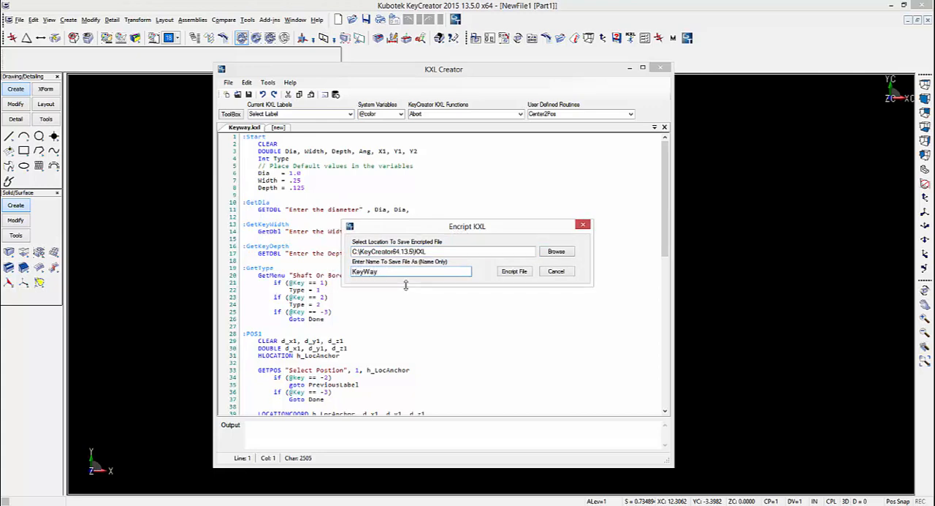
type("4")
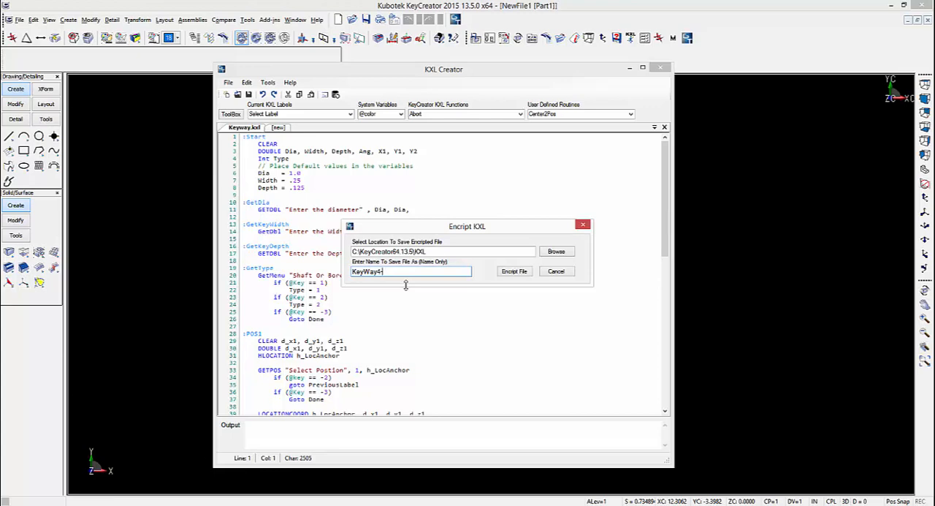
type("-1")
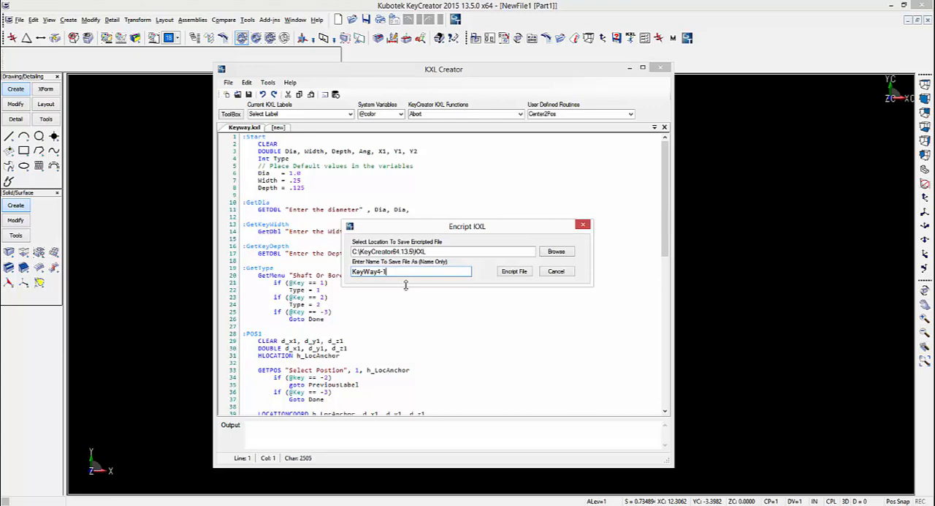
type("3-201")
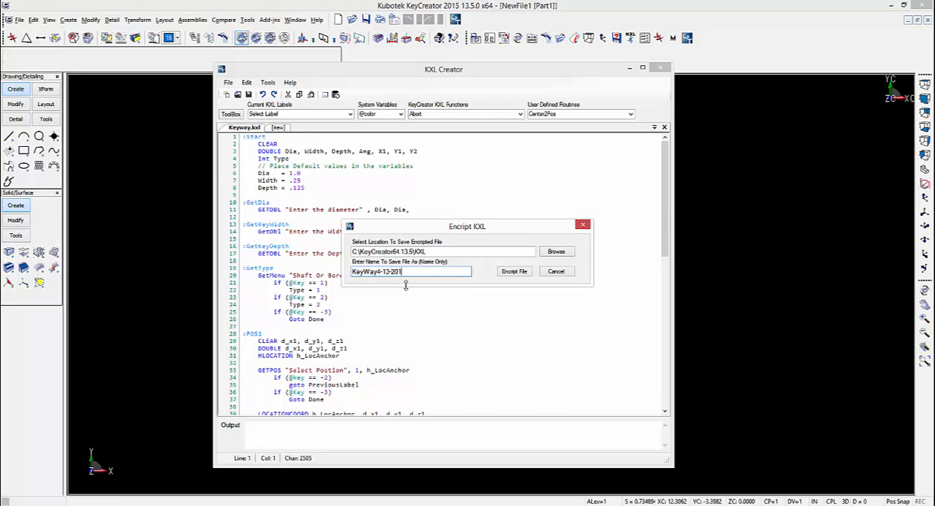
type("5")
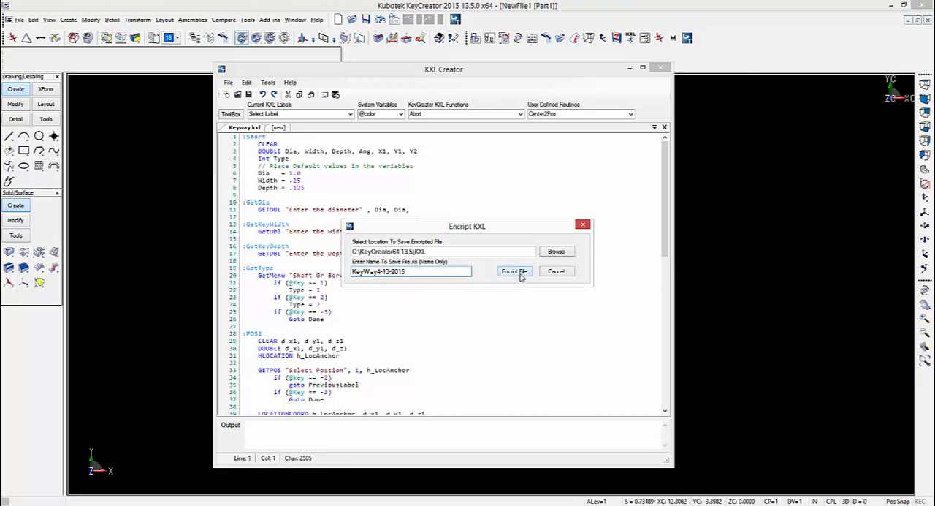
left_click(514, 272)
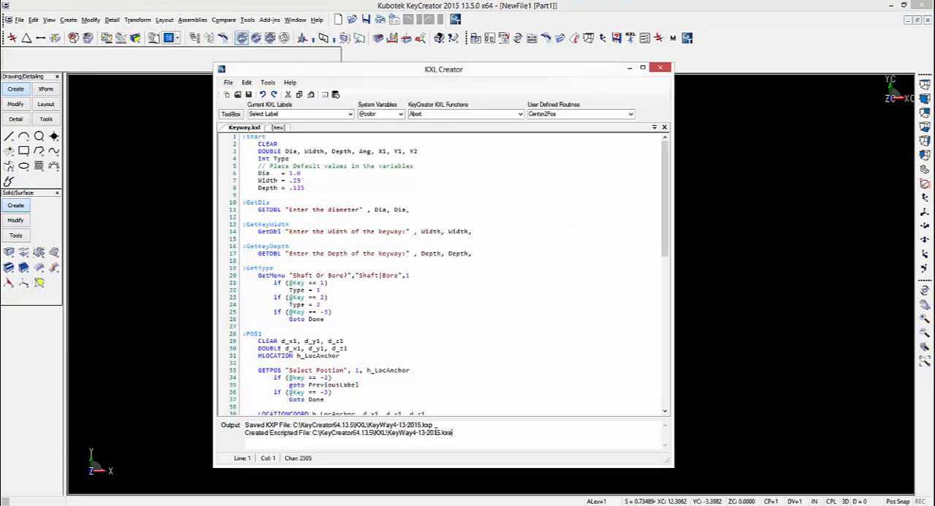
left_click_drag(246, 423, 451, 432)
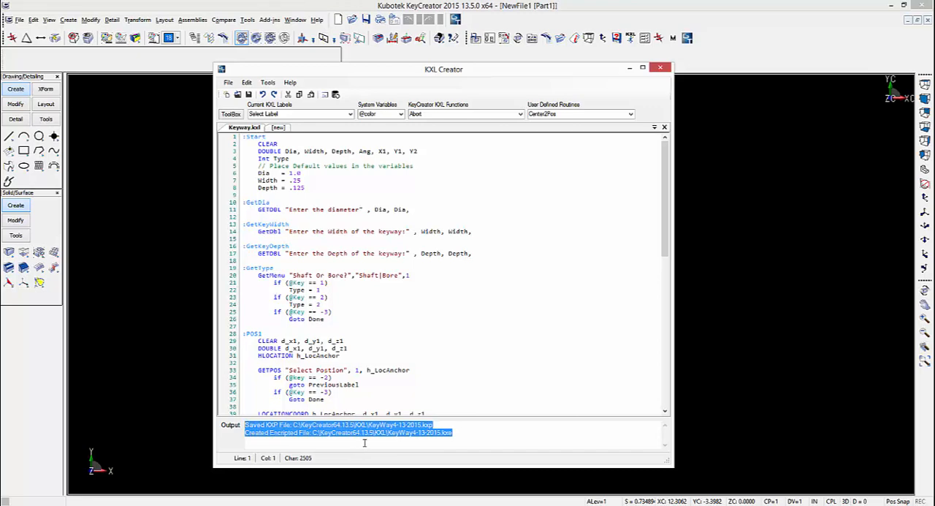
Step: In Options, review display styles for Variables, Numbers and Operators and enable automatic timed save
left_click(267, 82)
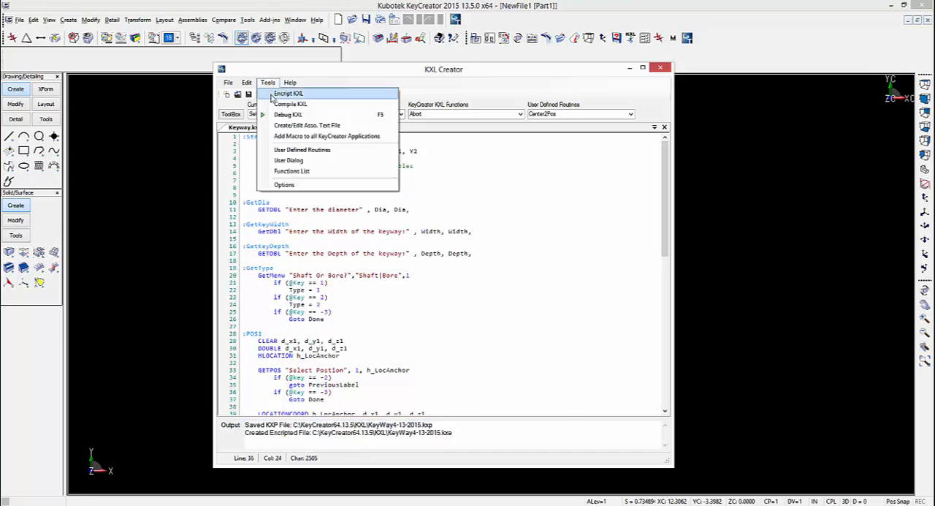
left_click(283, 184)
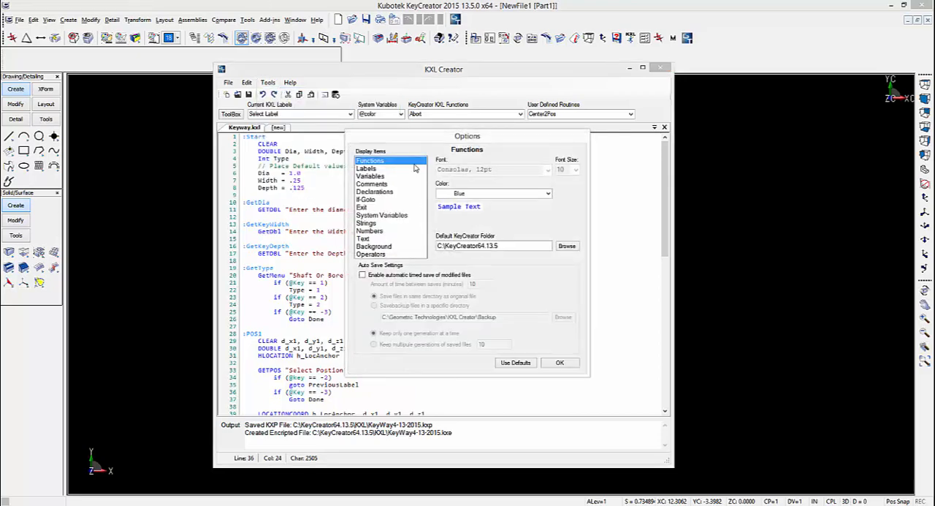
left_click(371, 175)
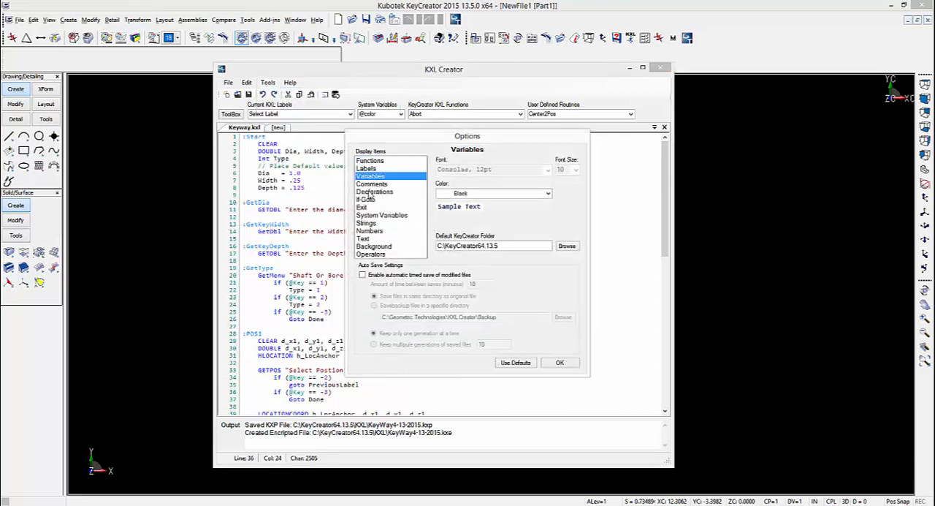
left_click(369, 231)
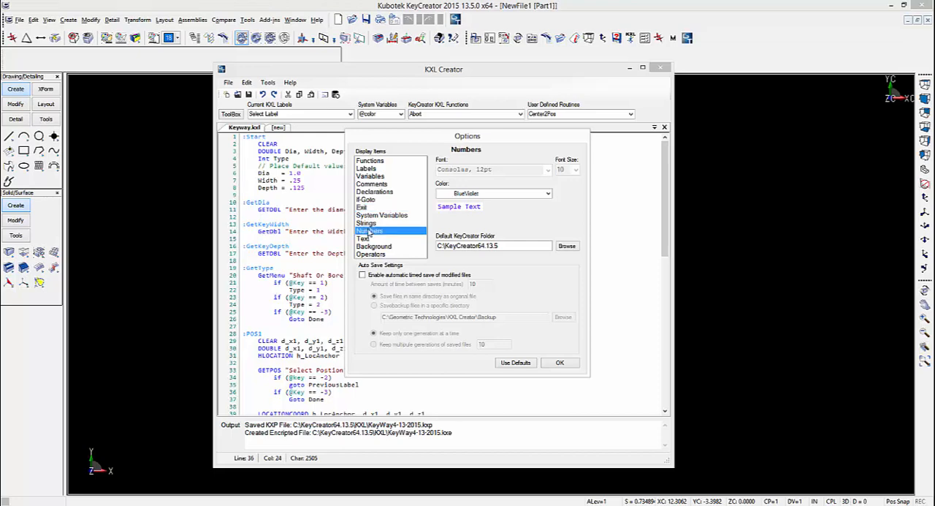
left_click(371, 252)
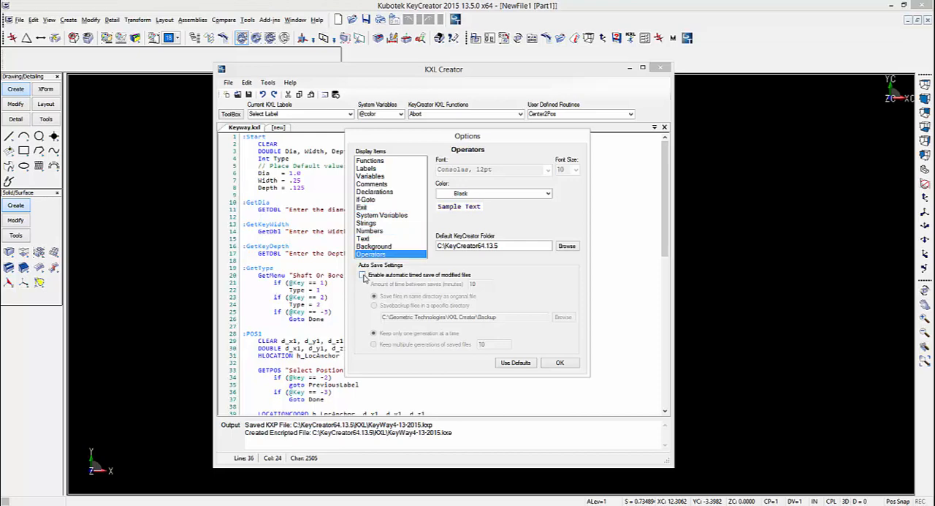
left_click(362, 275)
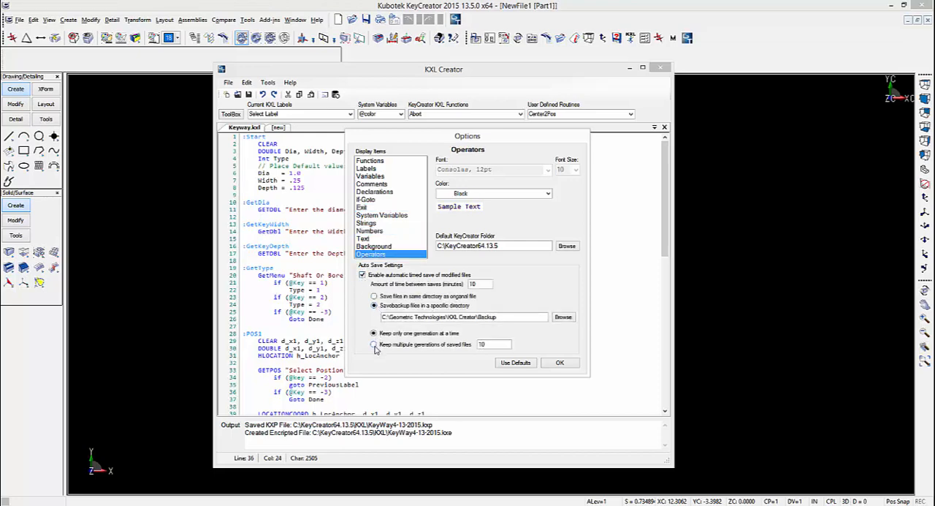